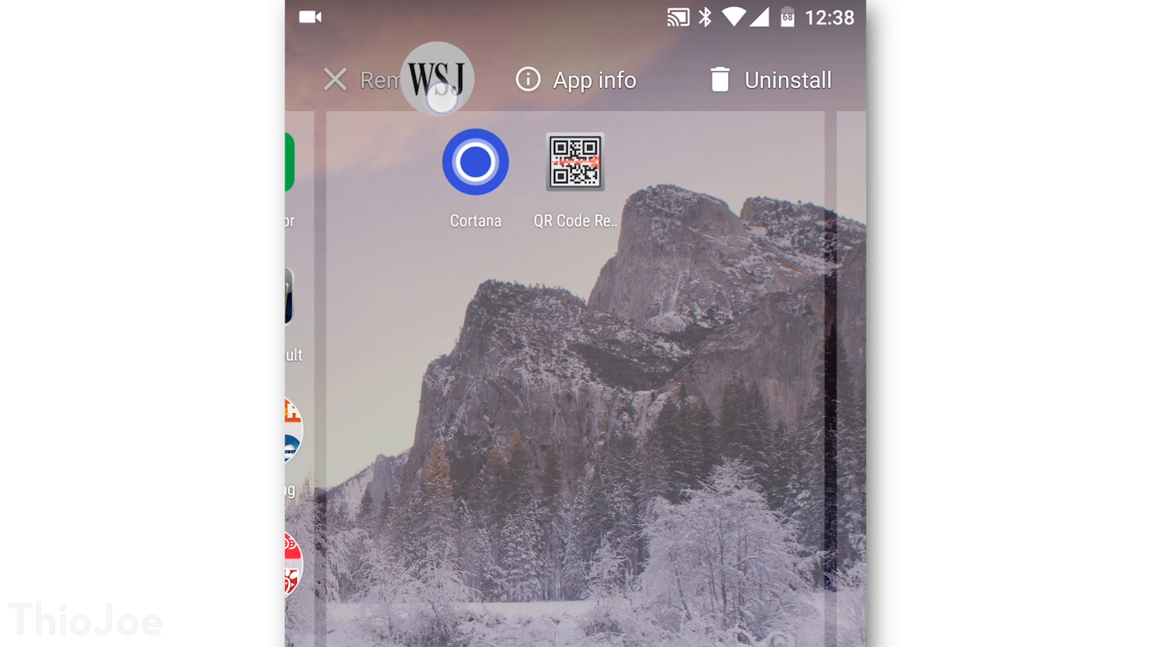
Uninstall the WSJ and Cortana apps by dragging them onto Uninstall and confirming.
{"action": "left_click_drag", "start_coordinate": [435, 78], "coordinate": [759, 81]}
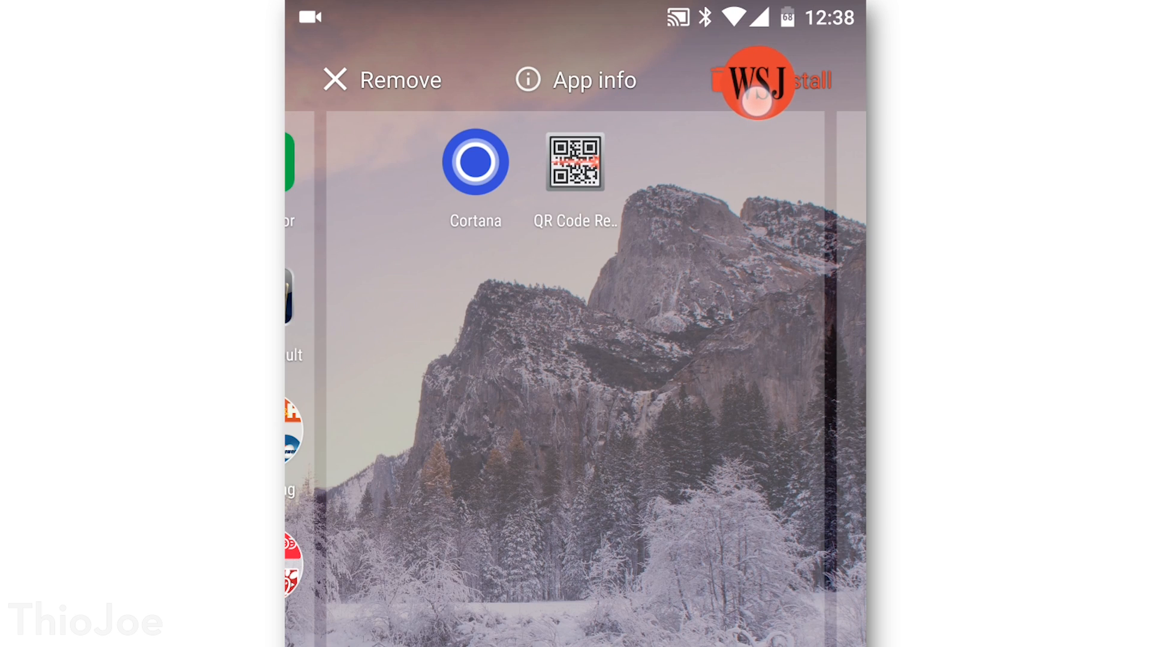
{"action": "left_click", "coordinate": [766, 79]}
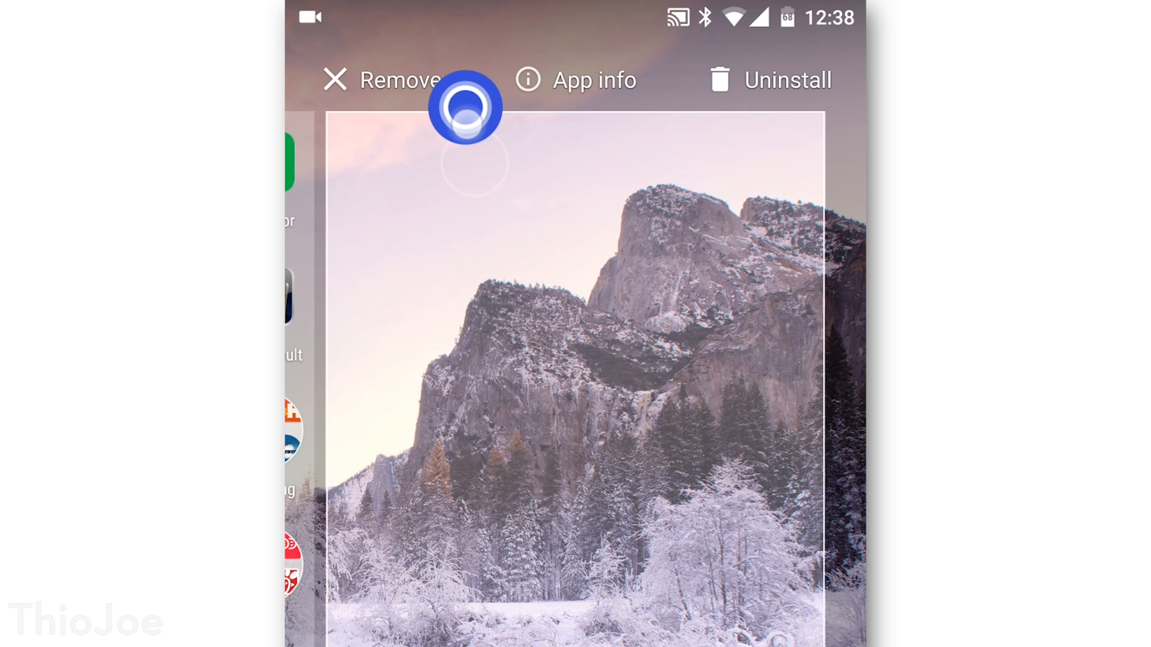
{"action": "left_click_drag", "start_coordinate": [465, 109], "coordinate": [697, 133]}
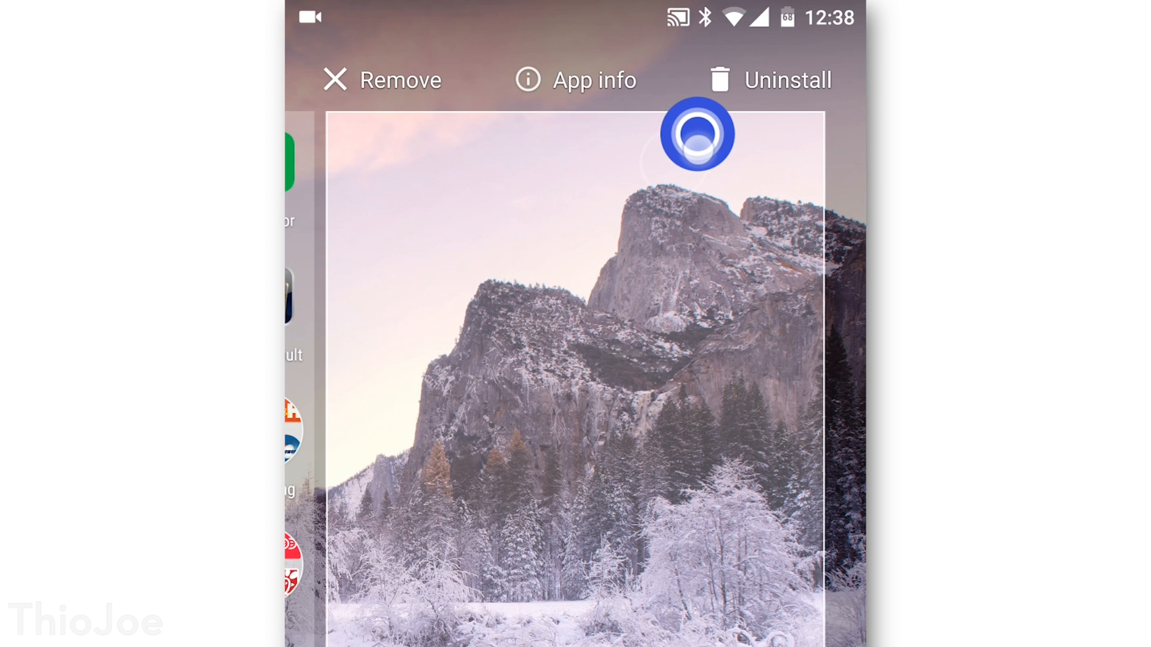
{"action": "left_click_drag", "start_coordinate": [696, 134], "coordinate": [767, 91]}
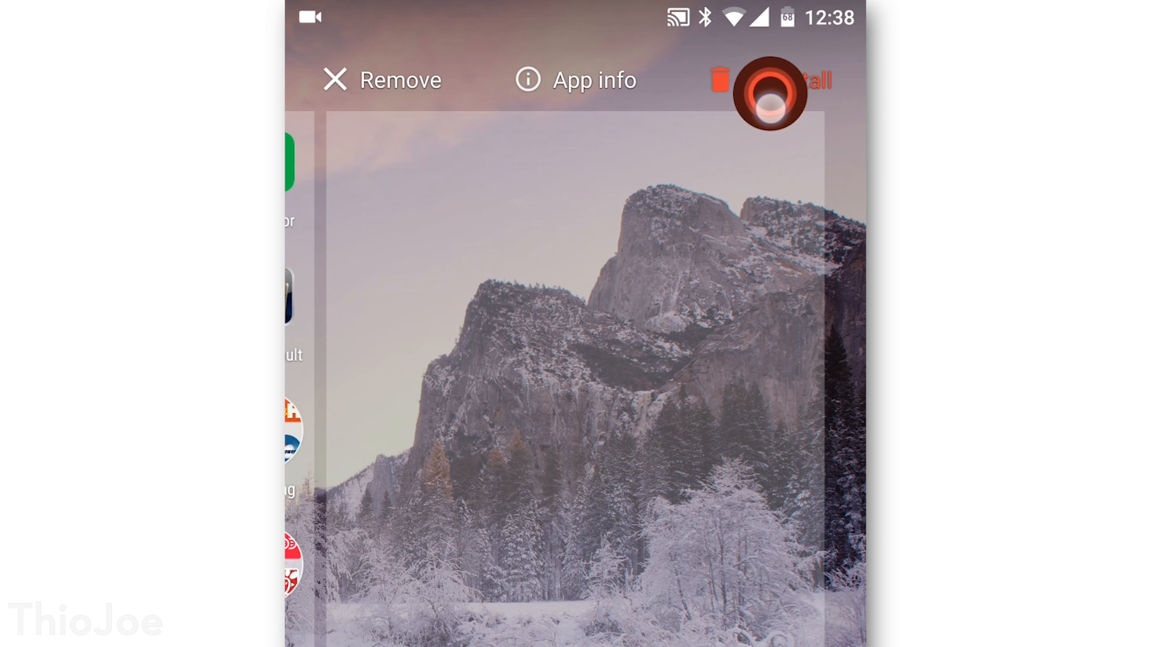
{"action": "left_click", "coordinate": [775, 79]}
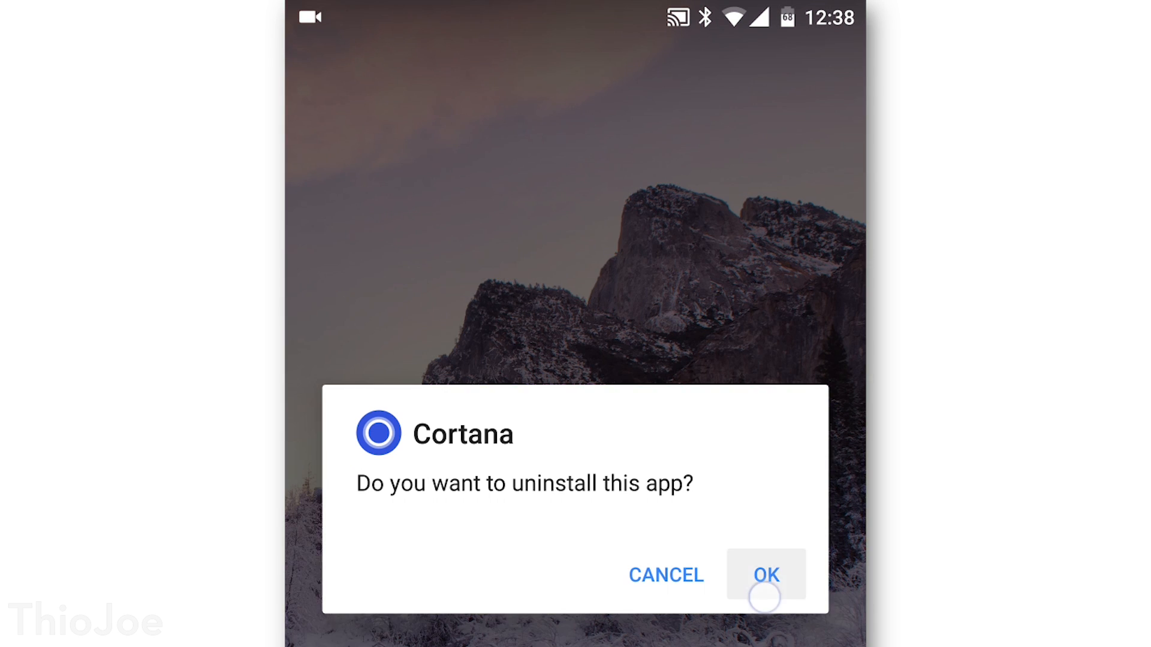
{"action": "left_click", "coordinate": [765, 574]}
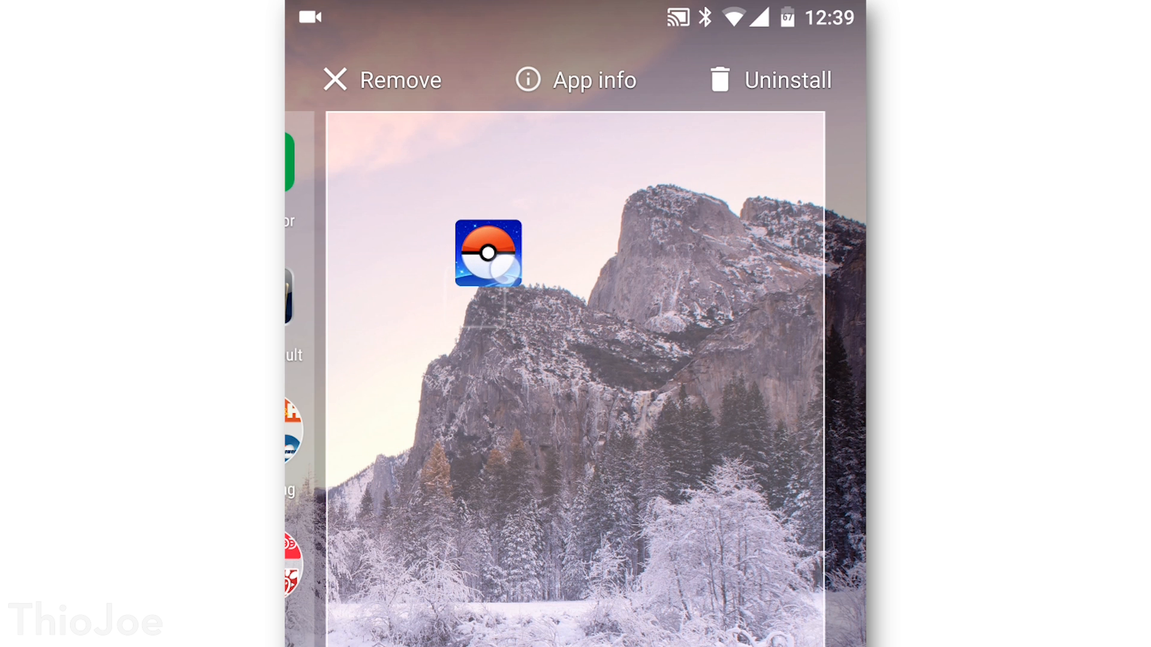
Uninstall Pokémon GO and confirm the prompt.
{"action": "left_click_drag", "start_coordinate": [487, 254], "coordinate": [759, 92]}
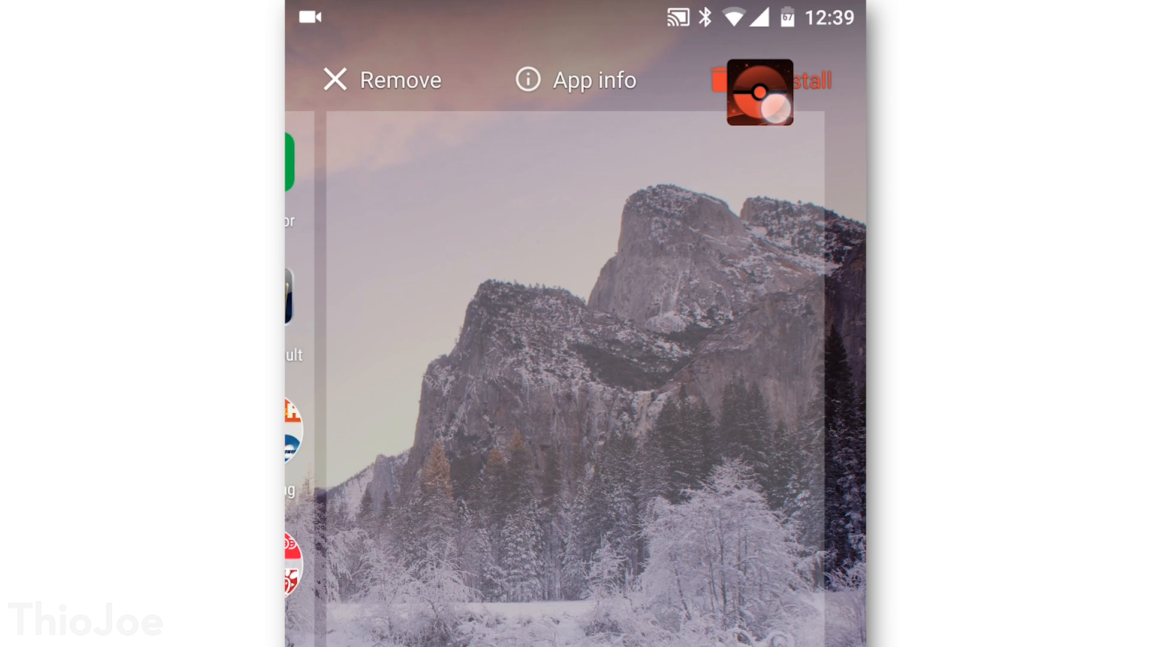
{"action": "left_click", "coordinate": [789, 80]}
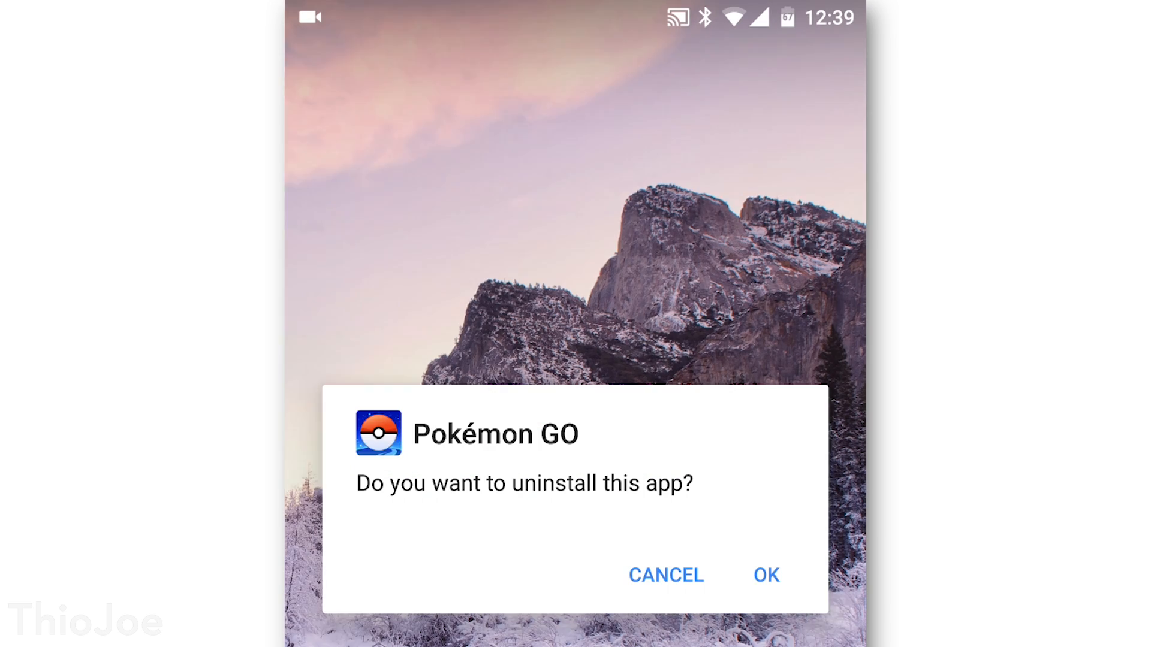
{"action": "left_click", "coordinate": [766, 576]}
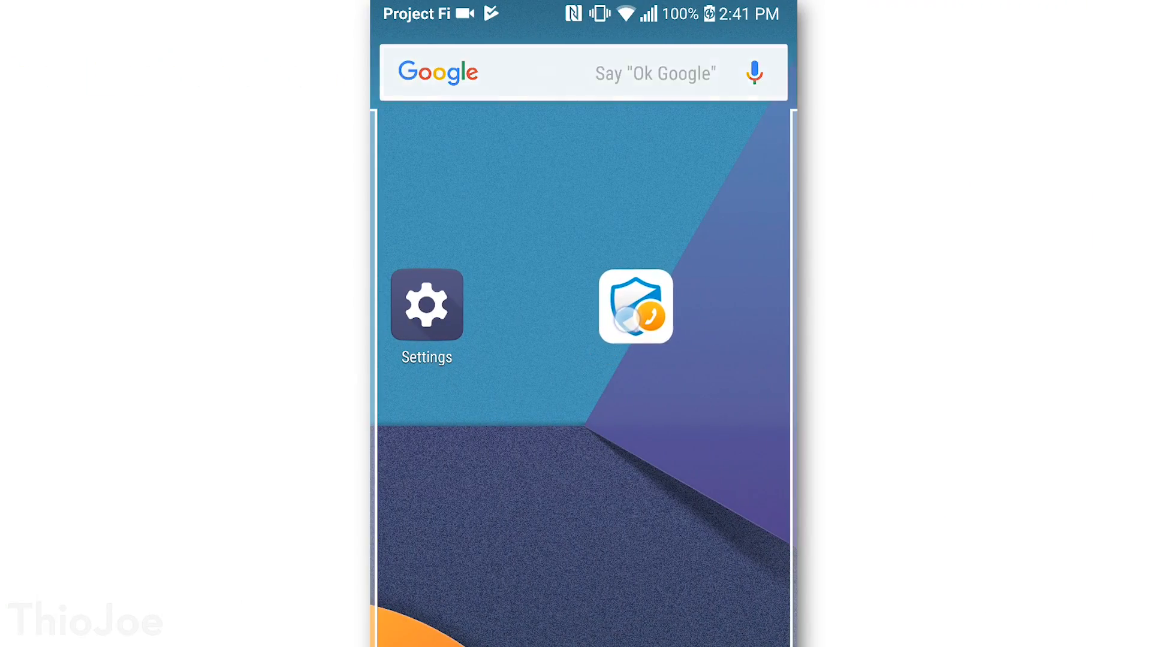
Check that AT&T Call Protect's icon only offers Remove, then launch Settings.
{"action": "left_click_drag", "start_coordinate": [635, 307], "coordinate": [541, 160]}
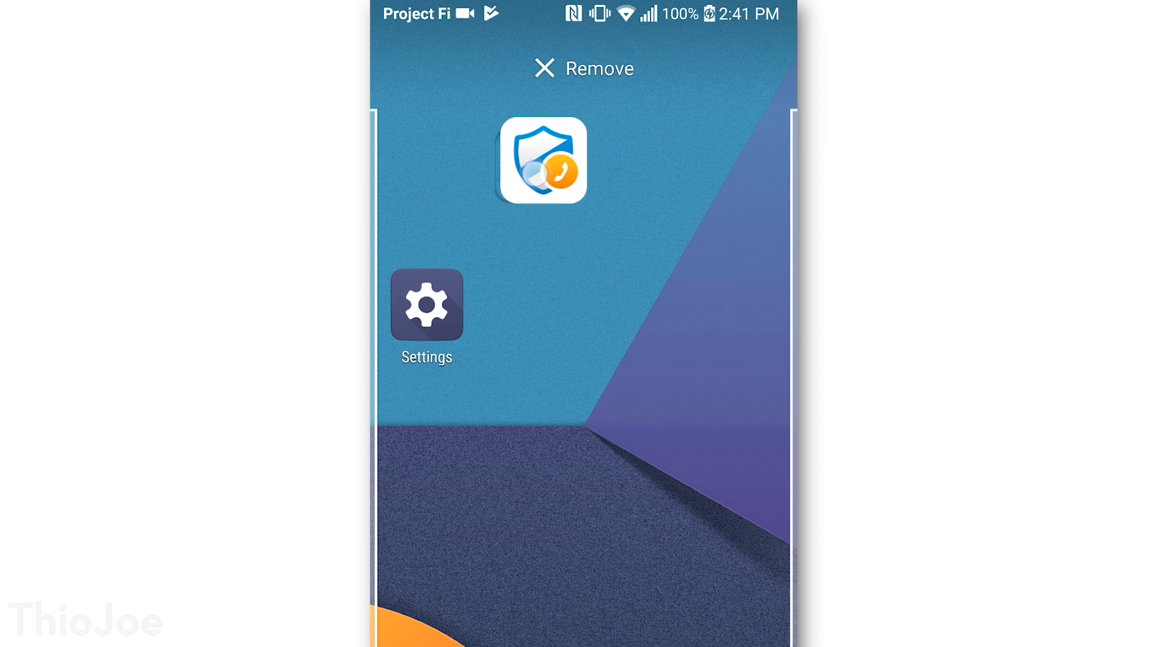
{"action": "left_click_drag", "start_coordinate": [540, 160], "coordinate": [738, 79]}
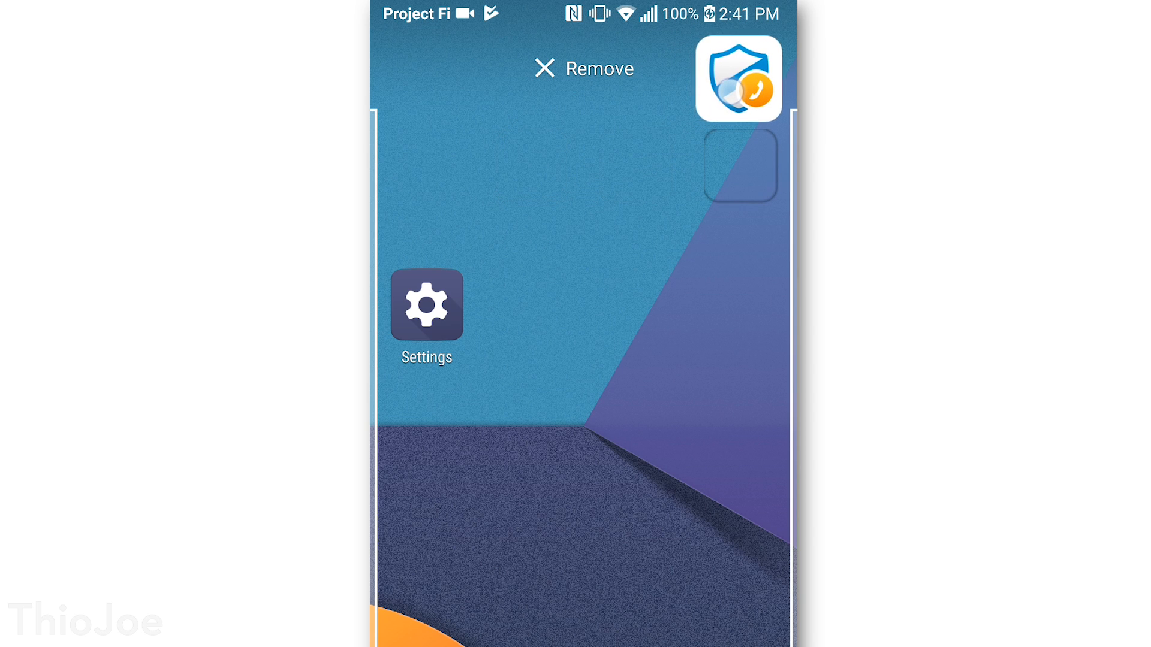
{"action": "left_click_drag", "start_coordinate": [738, 79], "coordinate": [461, 68]}
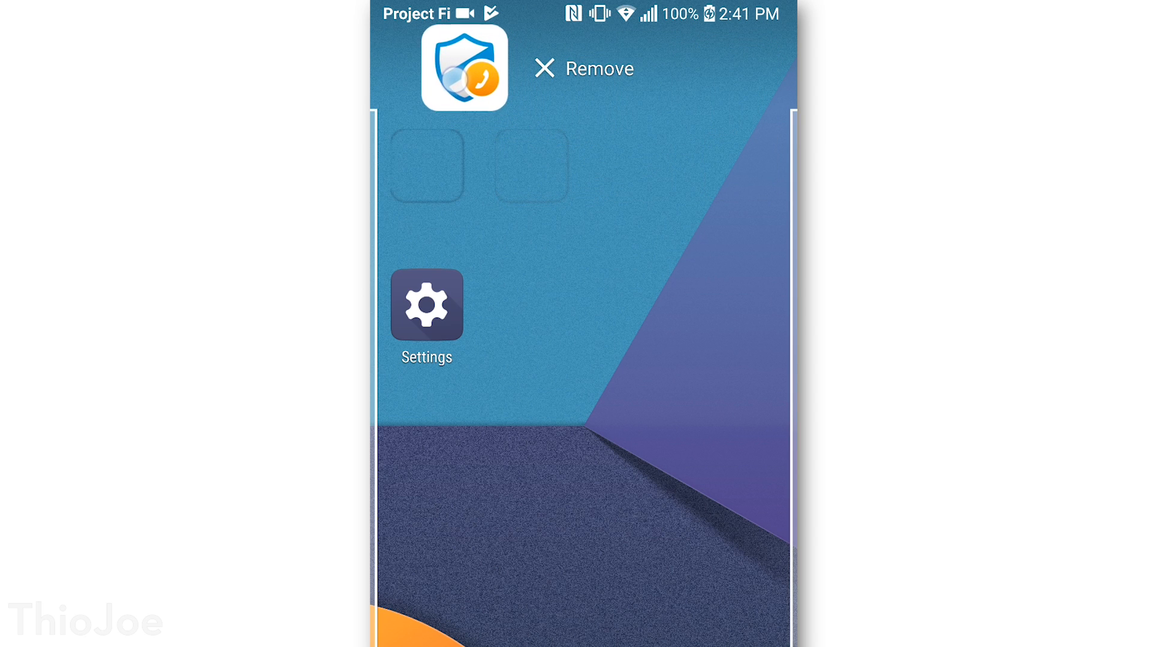
{"action": "left_click_drag", "start_coordinate": [462, 66], "coordinate": [637, 119]}
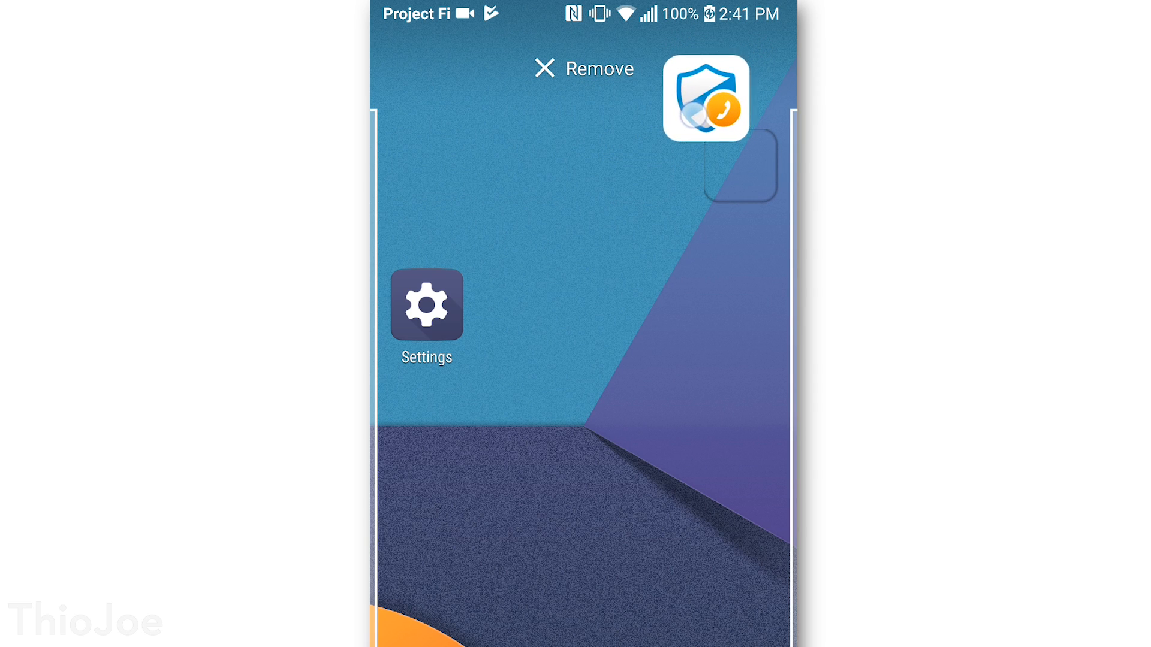
{"action": "left_click", "coordinate": [425, 304]}
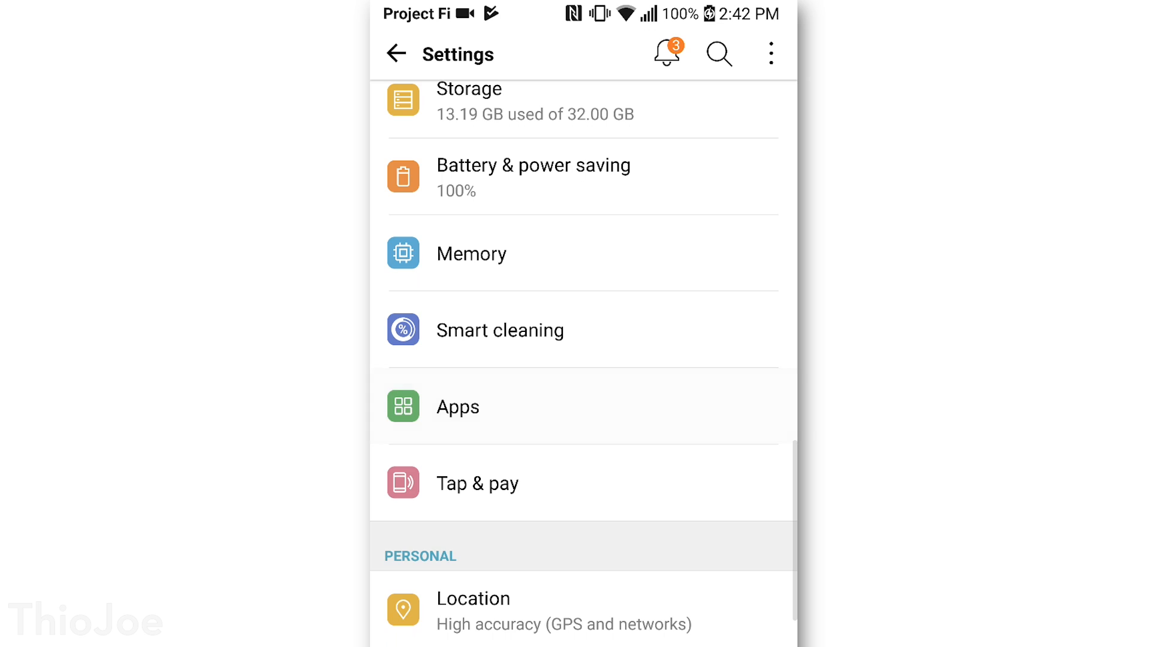
Disable AT&T Call Protect from Settings > Apps, confirming YES to turn it off.
{"action": "left_click", "coordinate": [458, 407]}
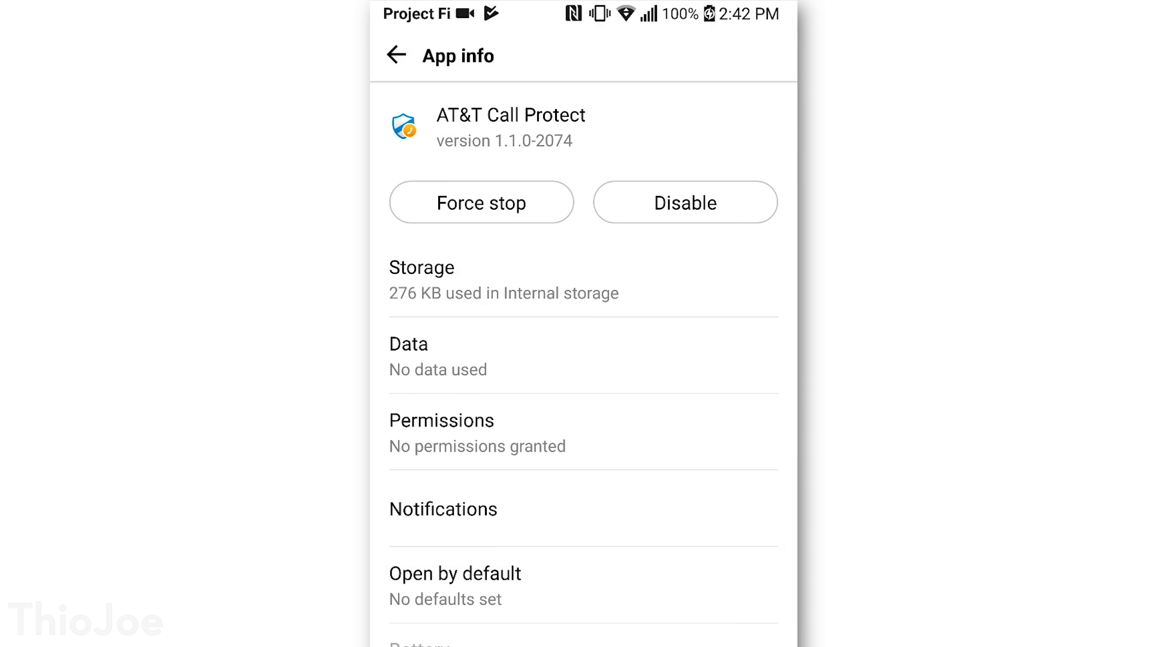
{"action": "left_click", "coordinate": [683, 201]}
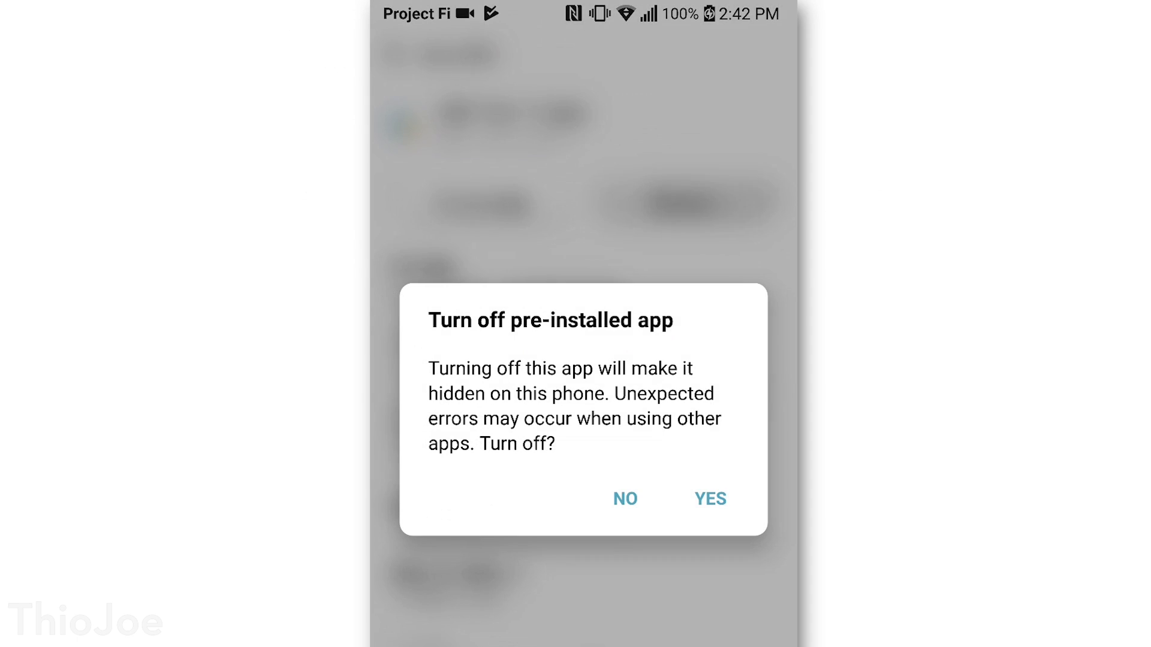
{"action": "left_click", "coordinate": [709, 499]}
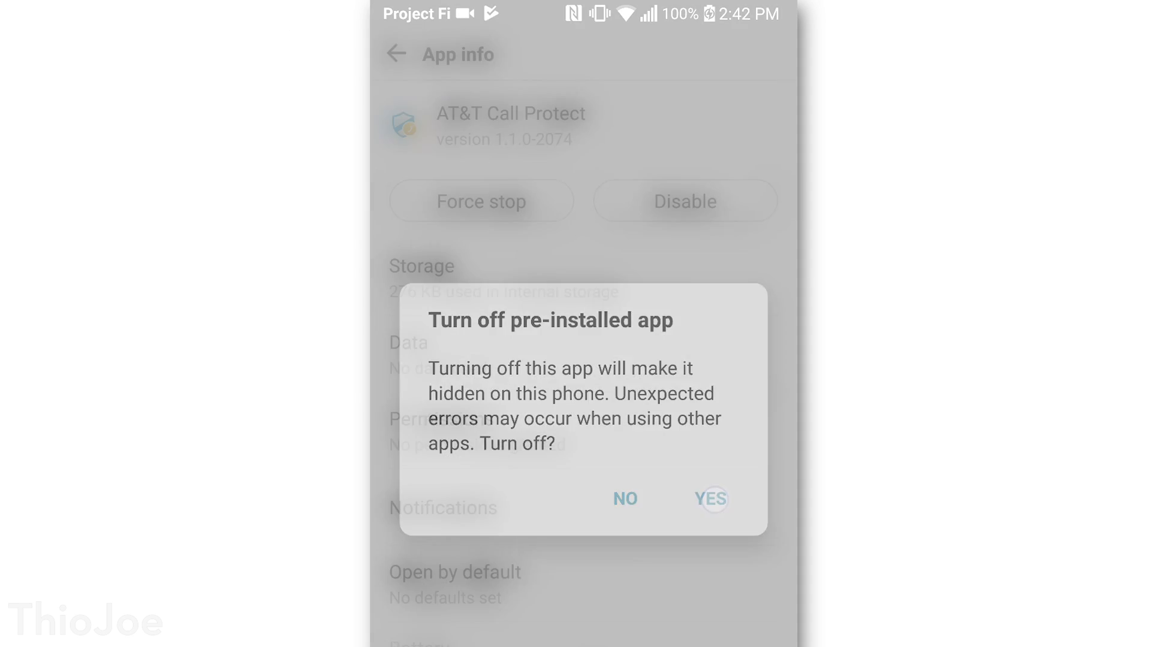
{"action": "left_click", "coordinate": [709, 499]}
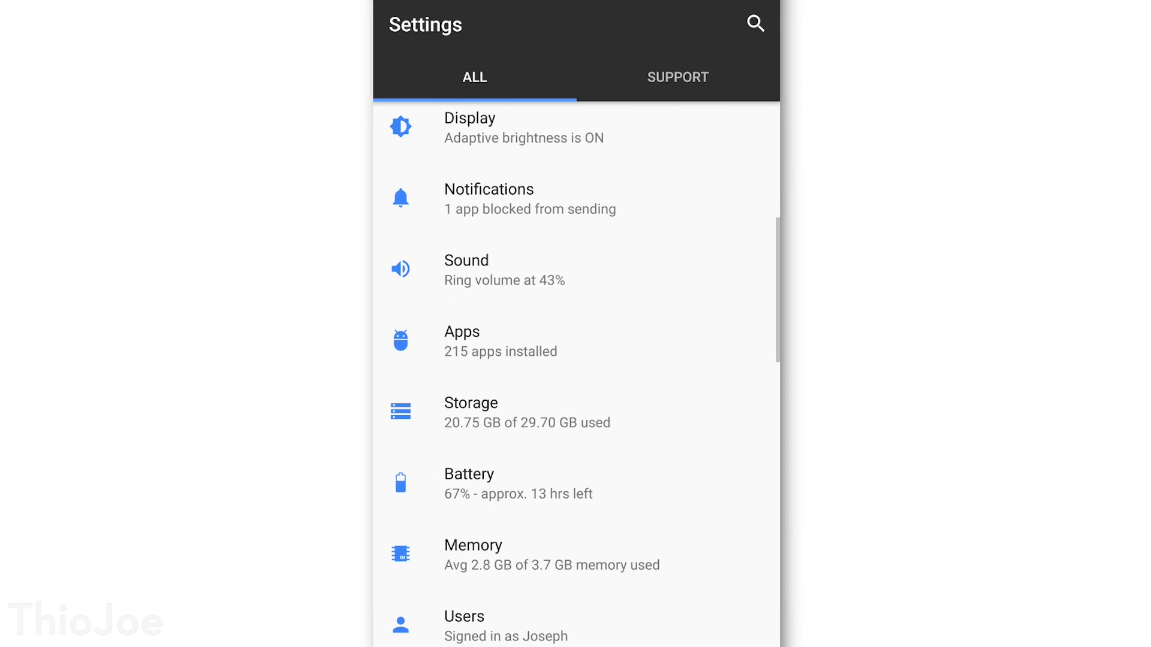
Open Storage > Internal shared storage and show the Apps list sorted by size.
{"action": "left_click", "coordinate": [470, 412]}
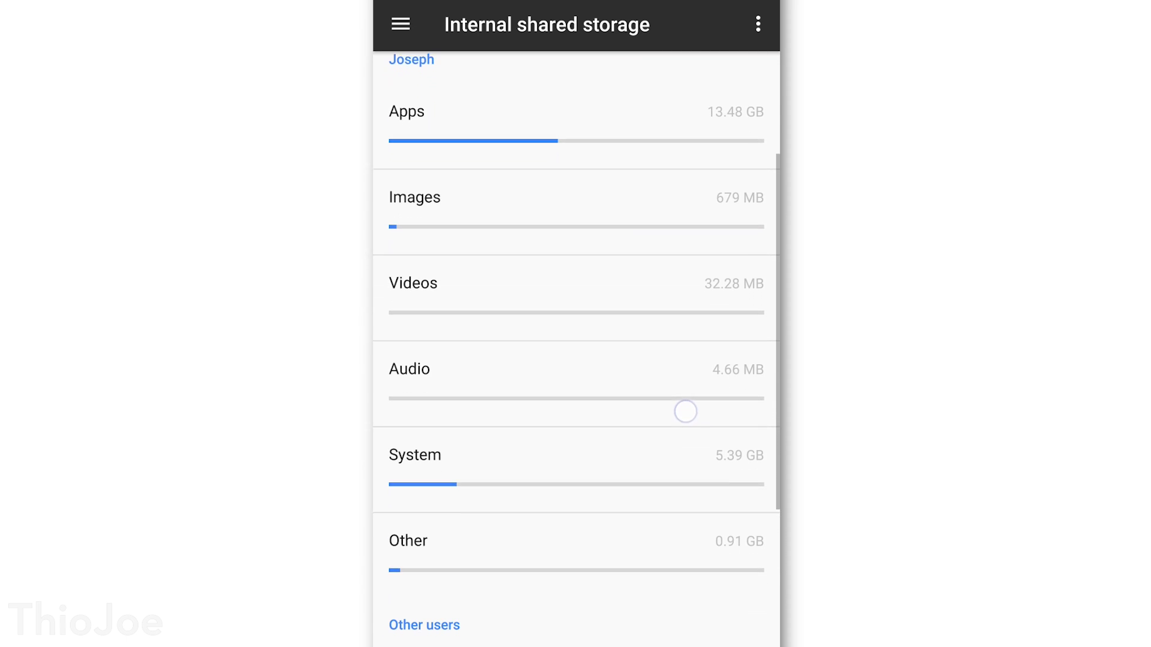
{"action": "scroll", "scroll_direction": "down", "scroll_amount": 3}
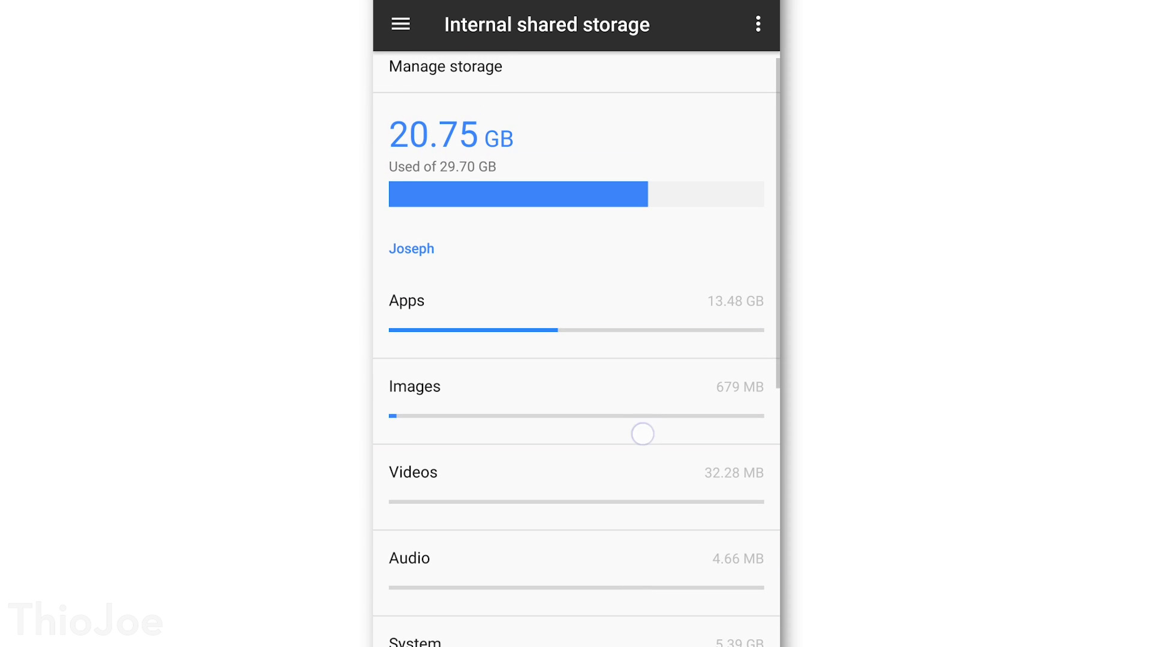
{"action": "left_click", "coordinate": [406, 301]}
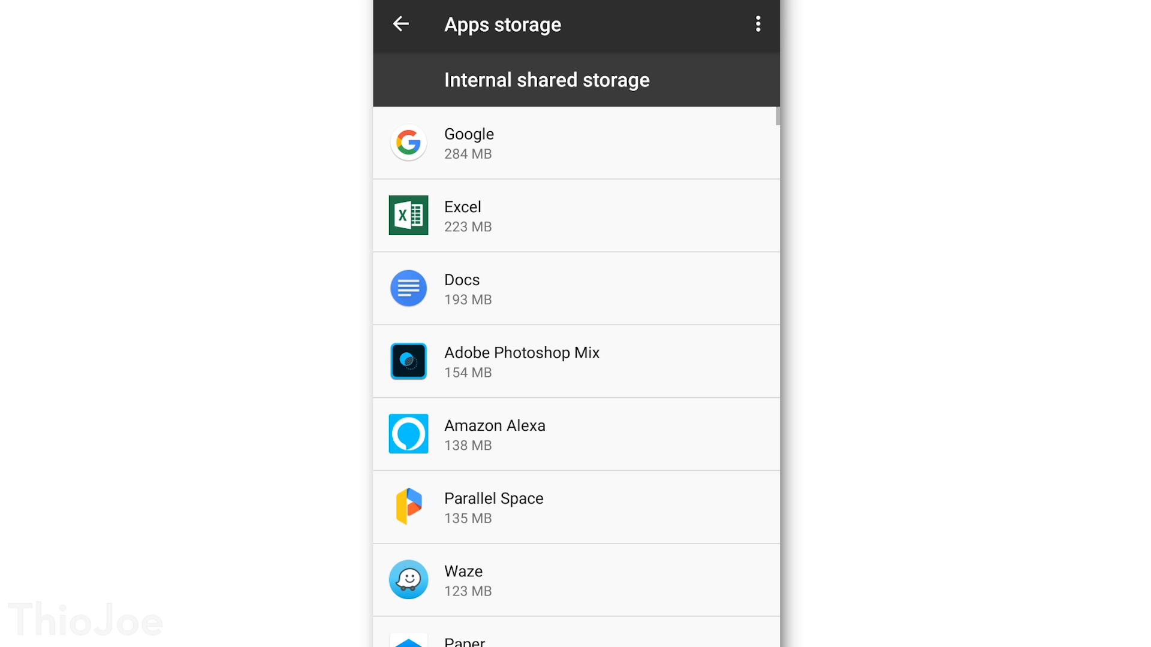
View Adobe Photoshop Mix's storage details and scroll the size-sorted app list.
{"action": "left_click", "coordinate": [521, 360]}
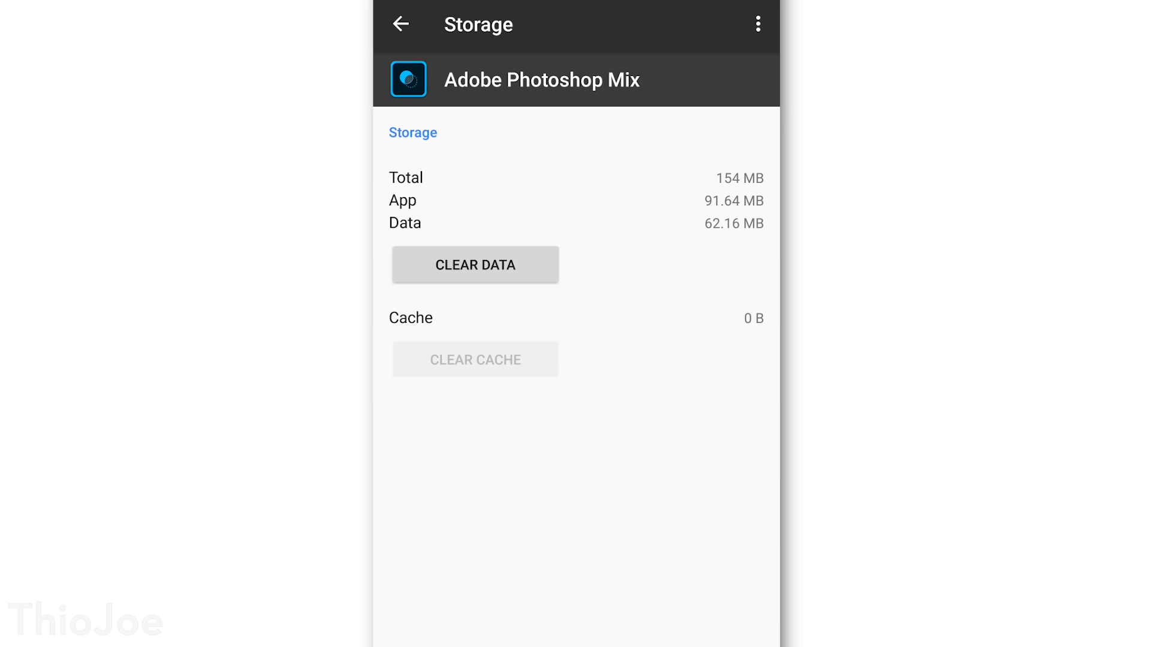
{"action": "left_click", "coordinate": [399, 24]}
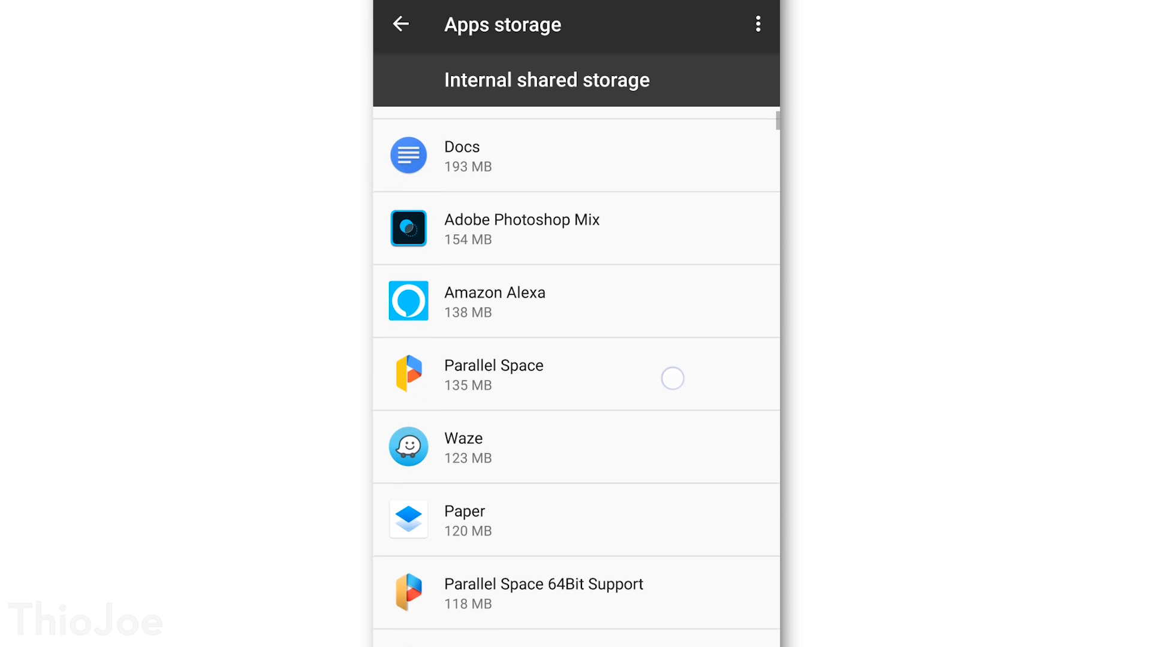
{"action": "scroll", "scroll_direction": "down", "scroll_amount": 3}
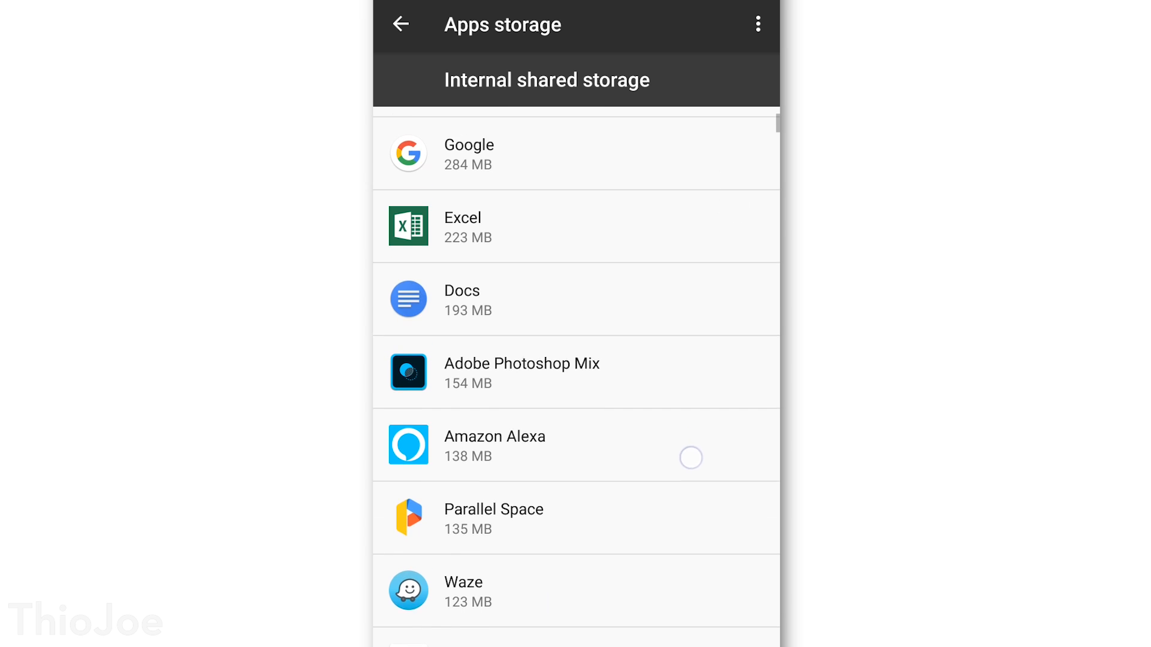
{"action": "scroll", "scroll_direction": "down", "scroll_amount": 3}
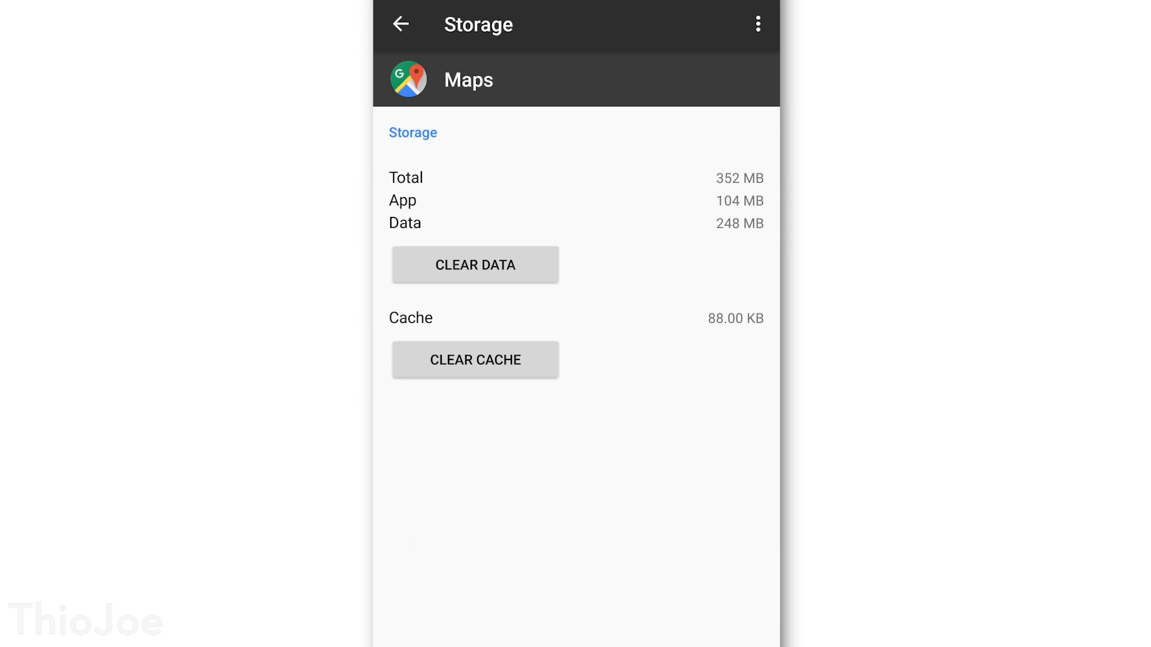
{"action": "left_click", "coordinate": [401, 24]}
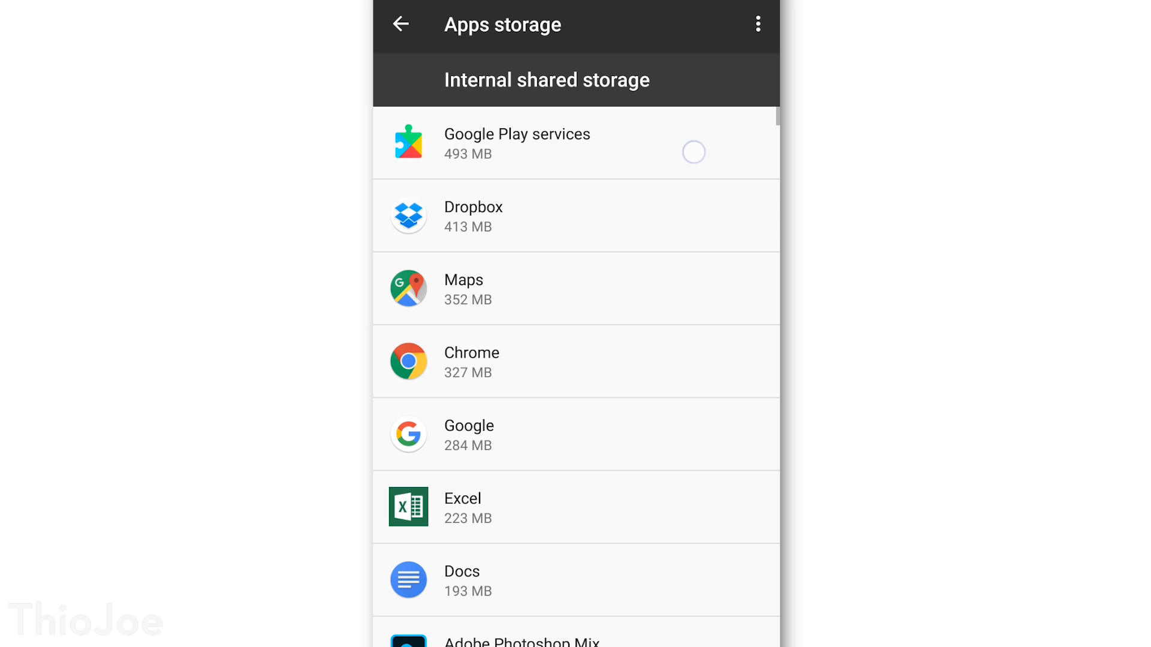
Inspect more app entries, then return to the Internal shared storage breakdown.
{"action": "left_click", "coordinate": [516, 143]}
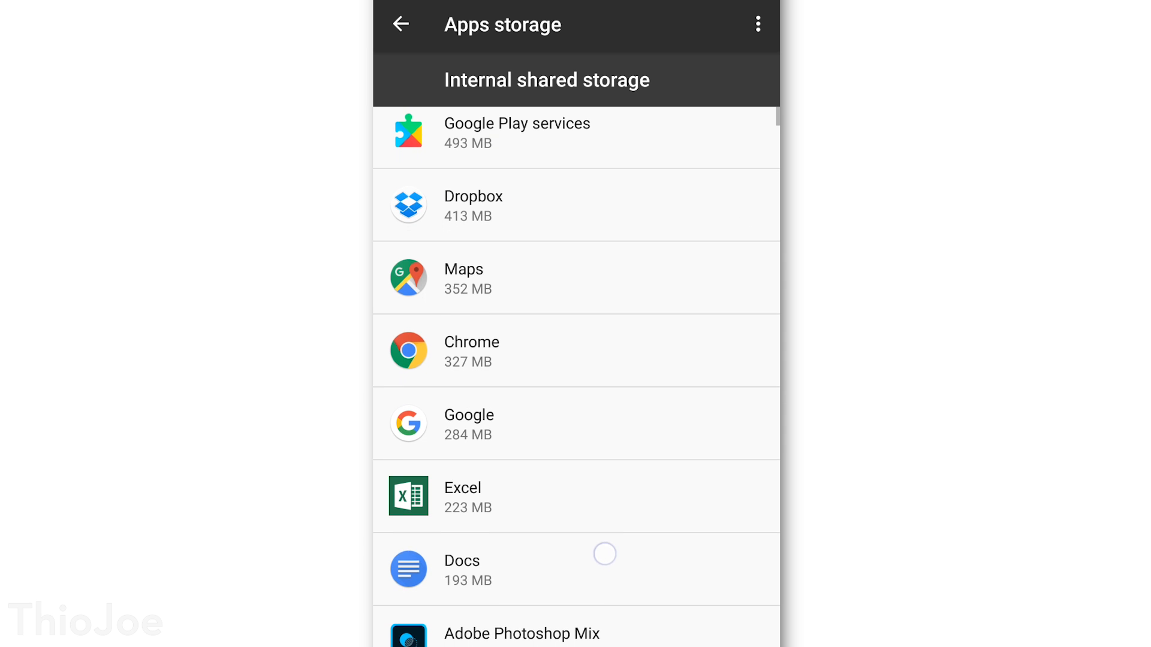
{"action": "scroll", "scroll_direction": "down", "scroll_amount": 3}
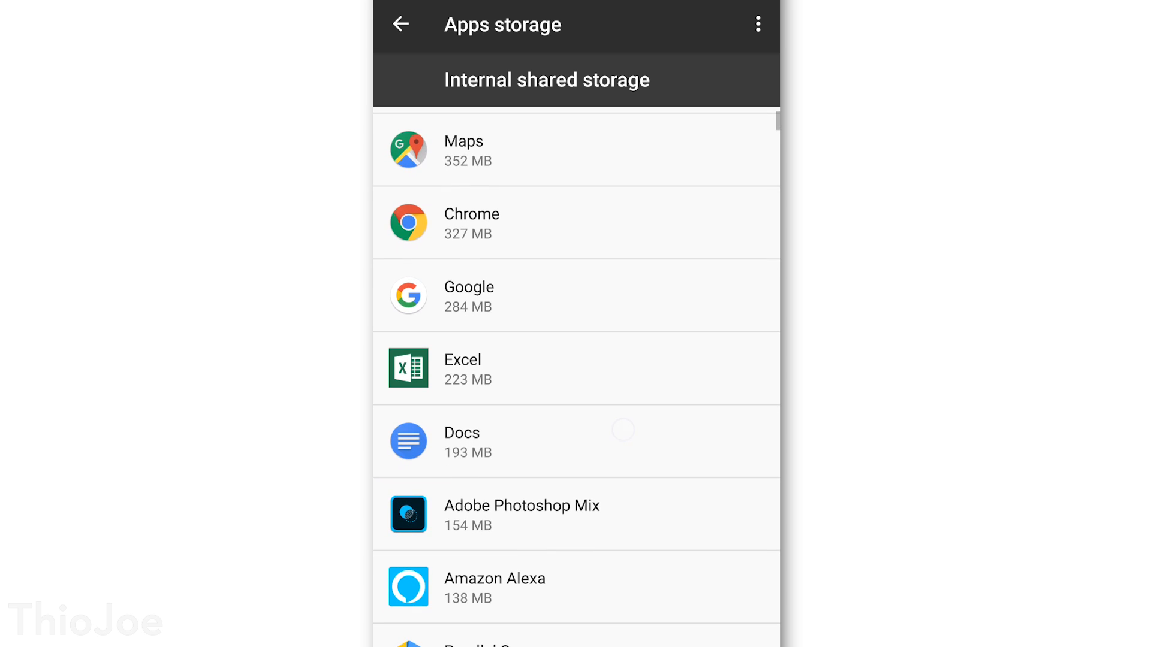
{"action": "left_click", "coordinate": [467, 369]}
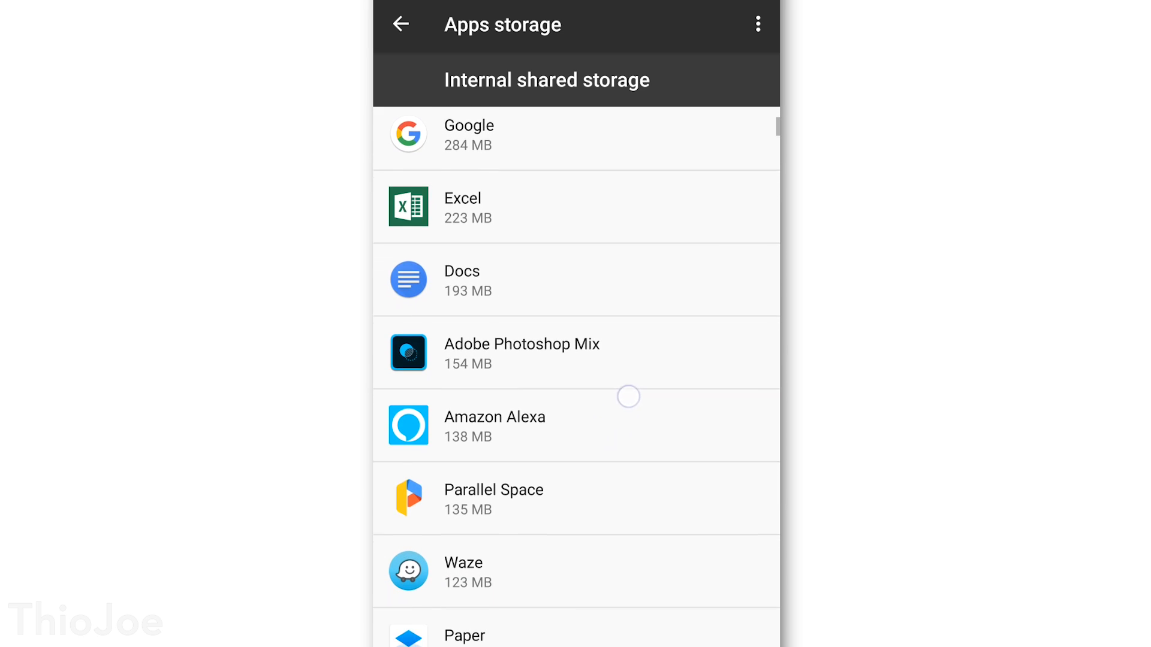
{"action": "scroll", "scroll_direction": "down", "scroll_amount": 3}
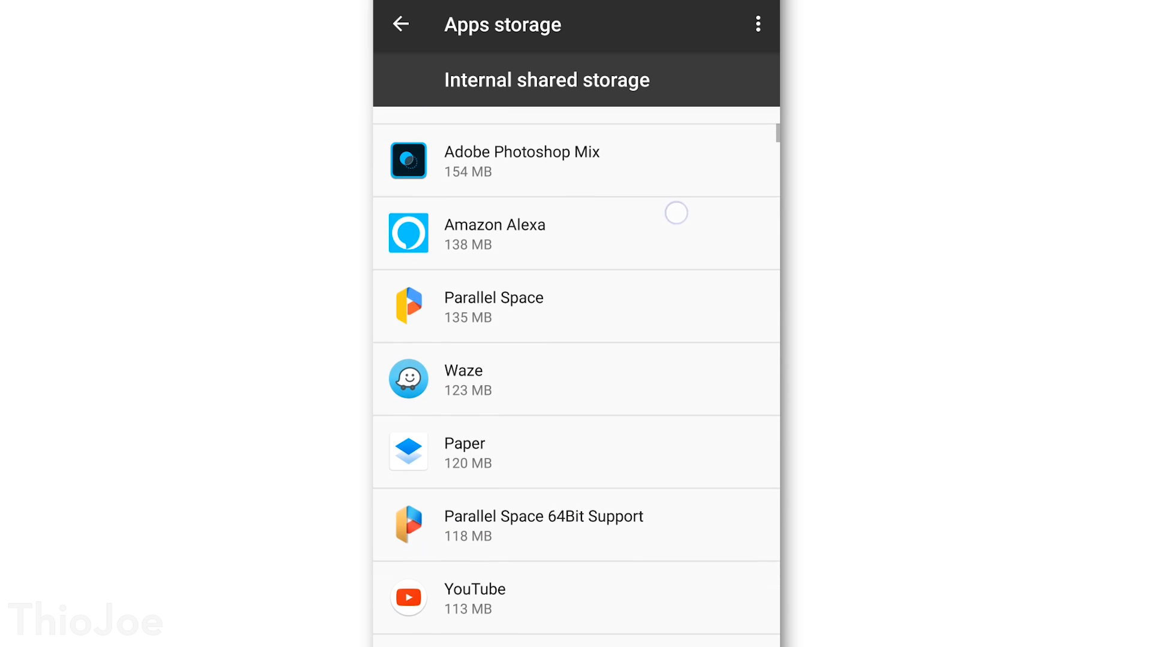
{"action": "scroll", "scroll_direction": "down", "scroll_amount": 3}
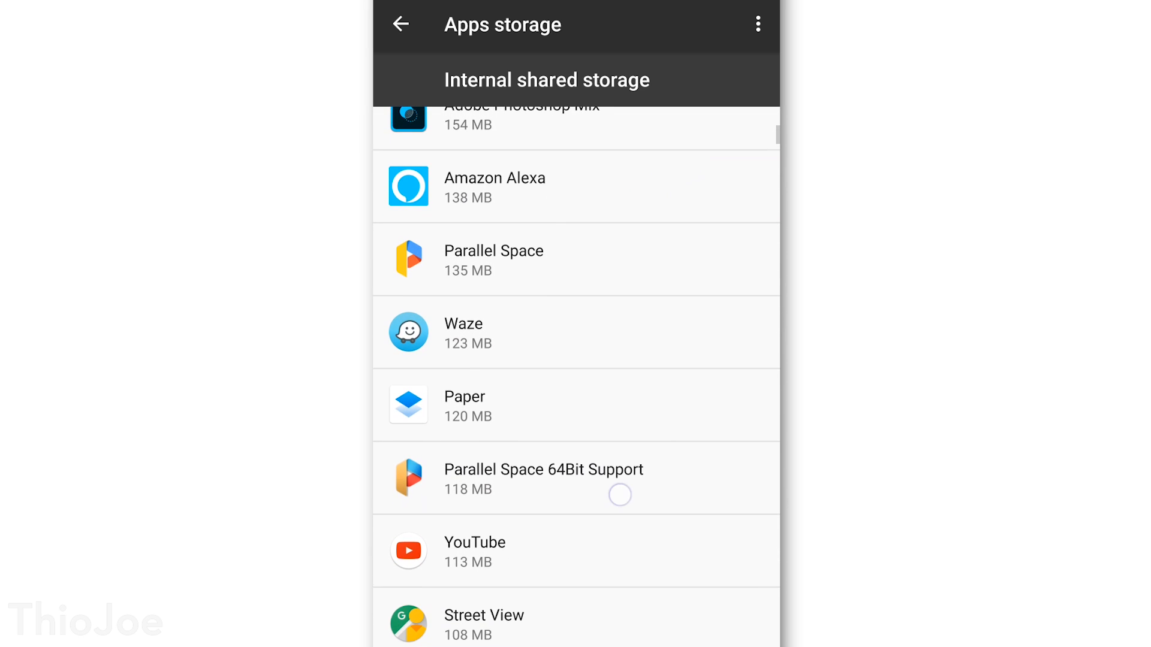
{"action": "scroll", "scroll_direction": "down", "scroll_amount": 3}
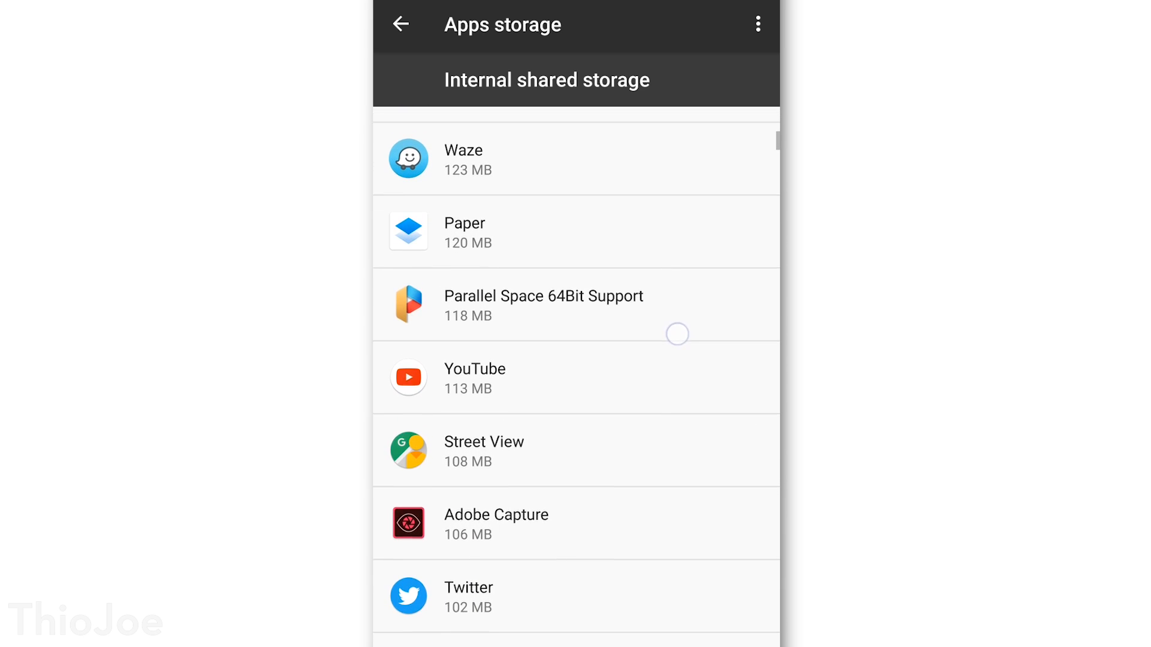
{"action": "left_click", "coordinate": [401, 24]}
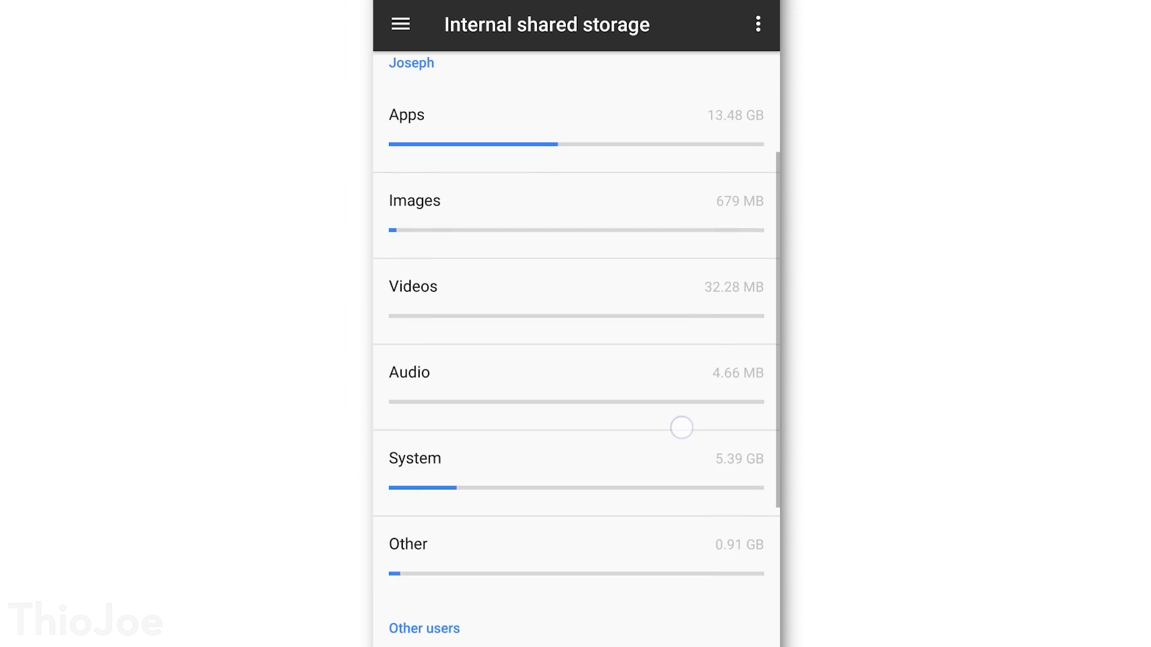
Clear all apps' cached data from the Cached data entry, confirming OK.
{"action": "scroll", "scroll_direction": "down", "scroll_amount": 3}
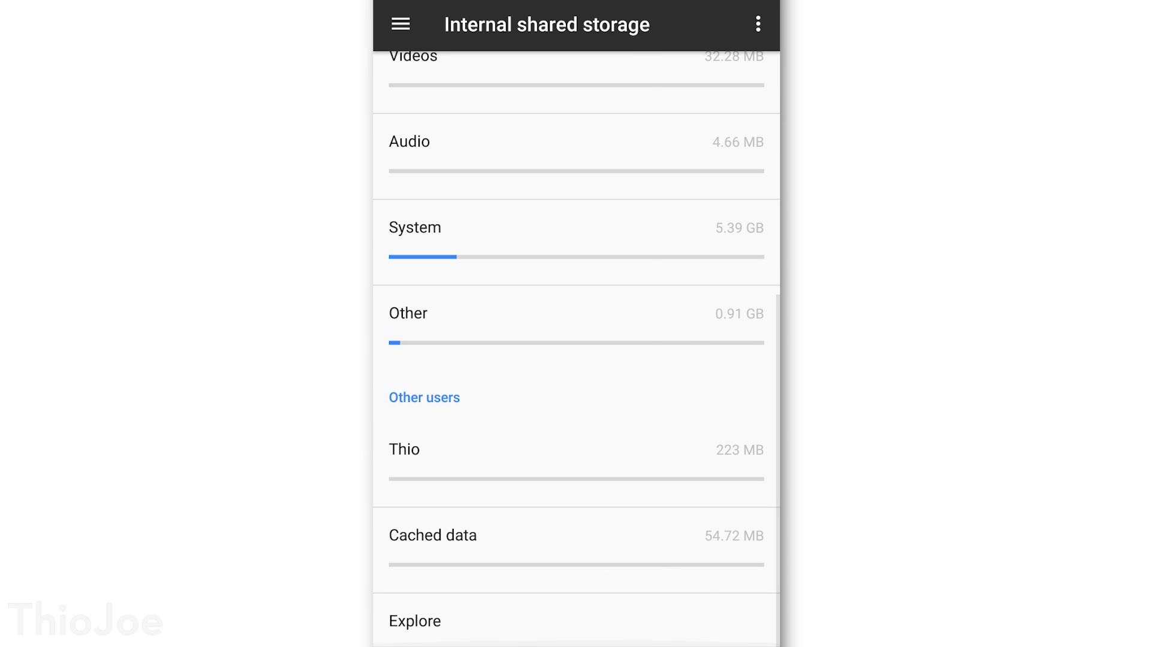
{"action": "left_click", "coordinate": [619, 549]}
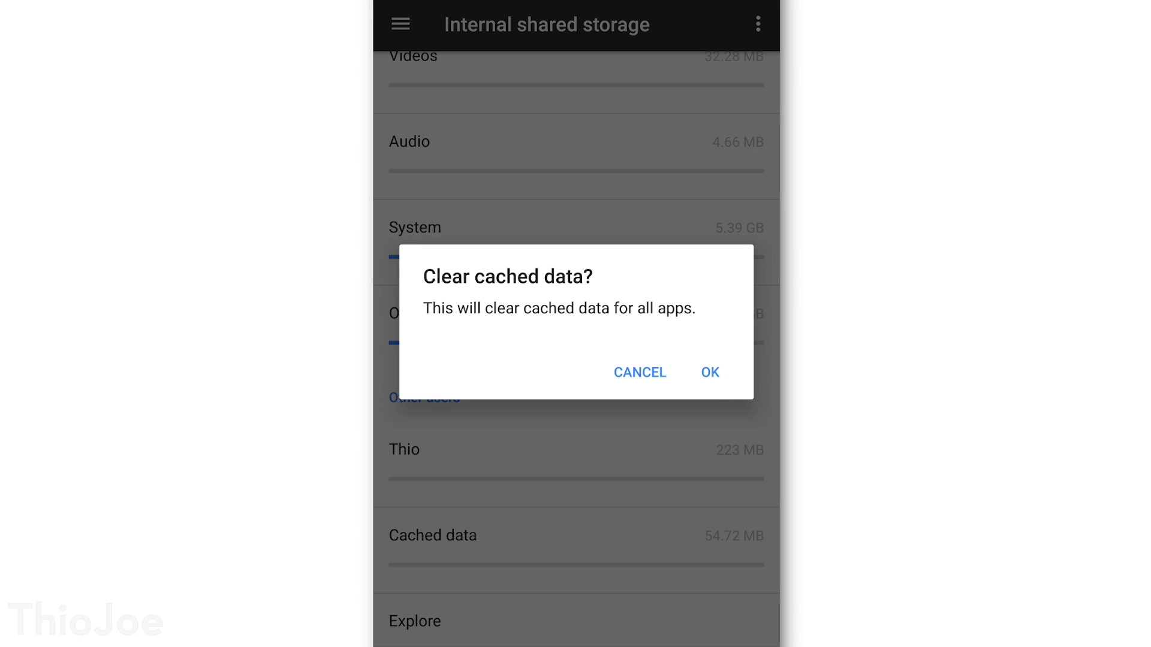
{"action": "left_click", "coordinate": [708, 372]}
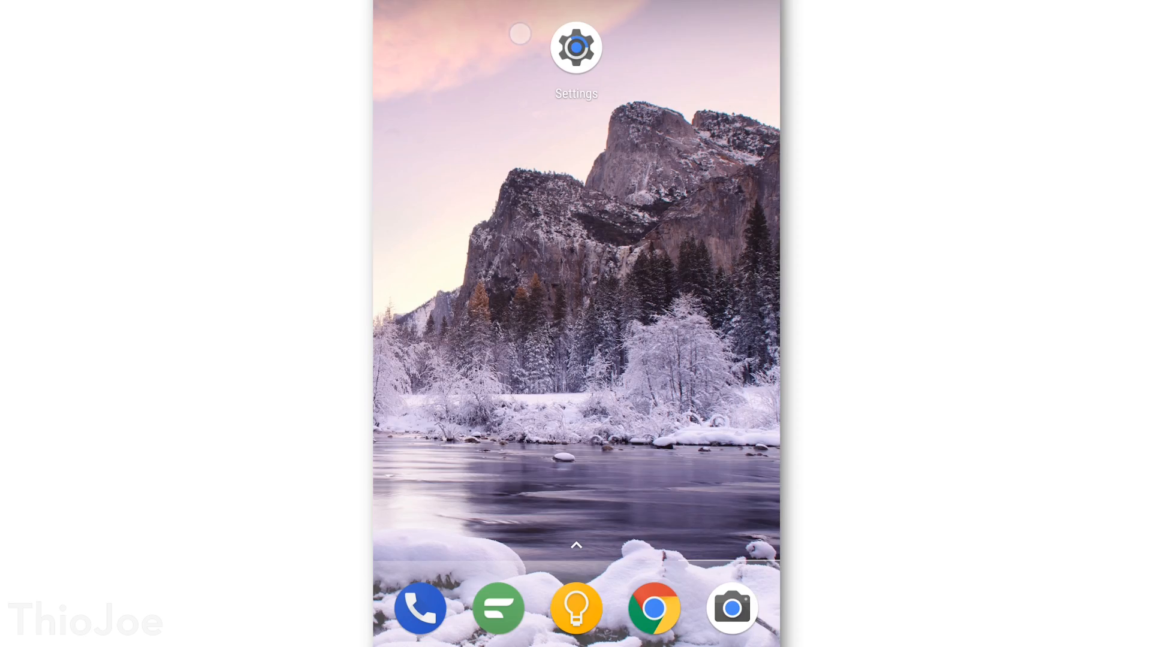
Launch Settings from the home screen icon.
{"action": "left_click", "coordinate": [575, 47]}
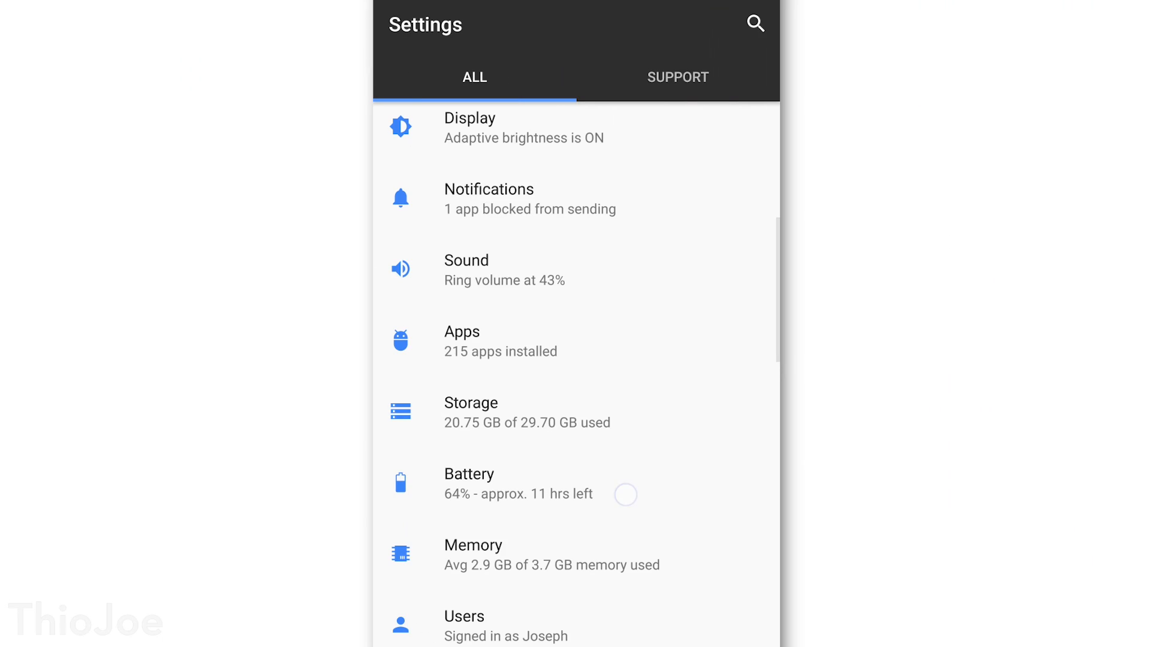
Open Battery and view Chrome's and Mediaserver's use details.
{"action": "left_click", "coordinate": [468, 474]}
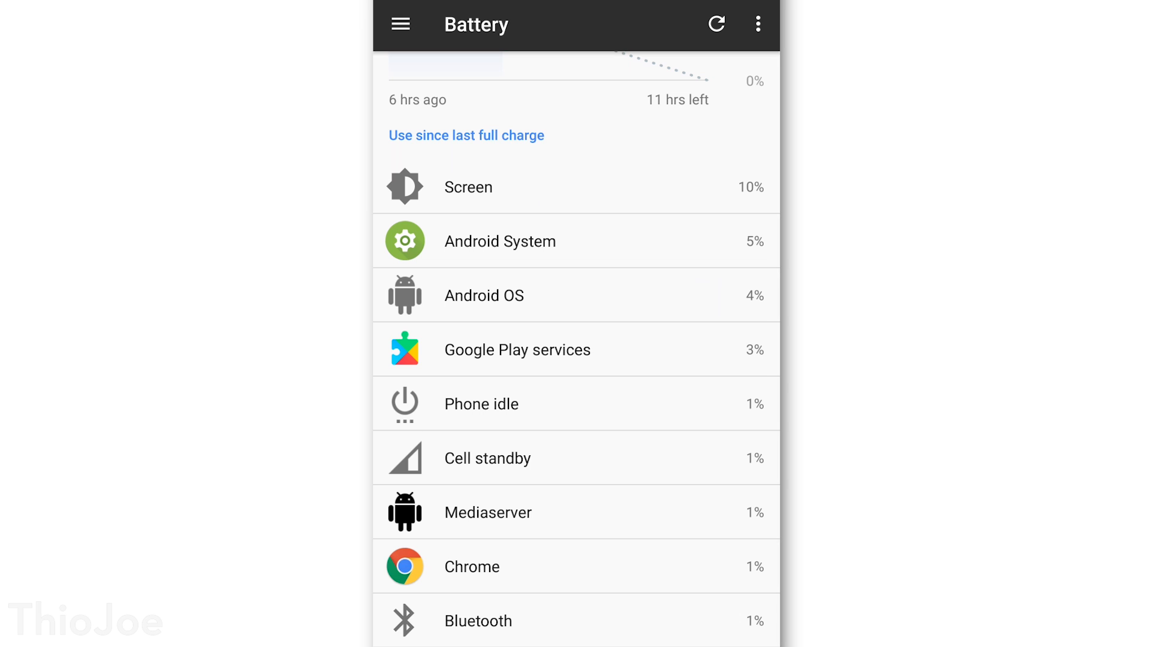
{"action": "left_click", "coordinate": [471, 566]}
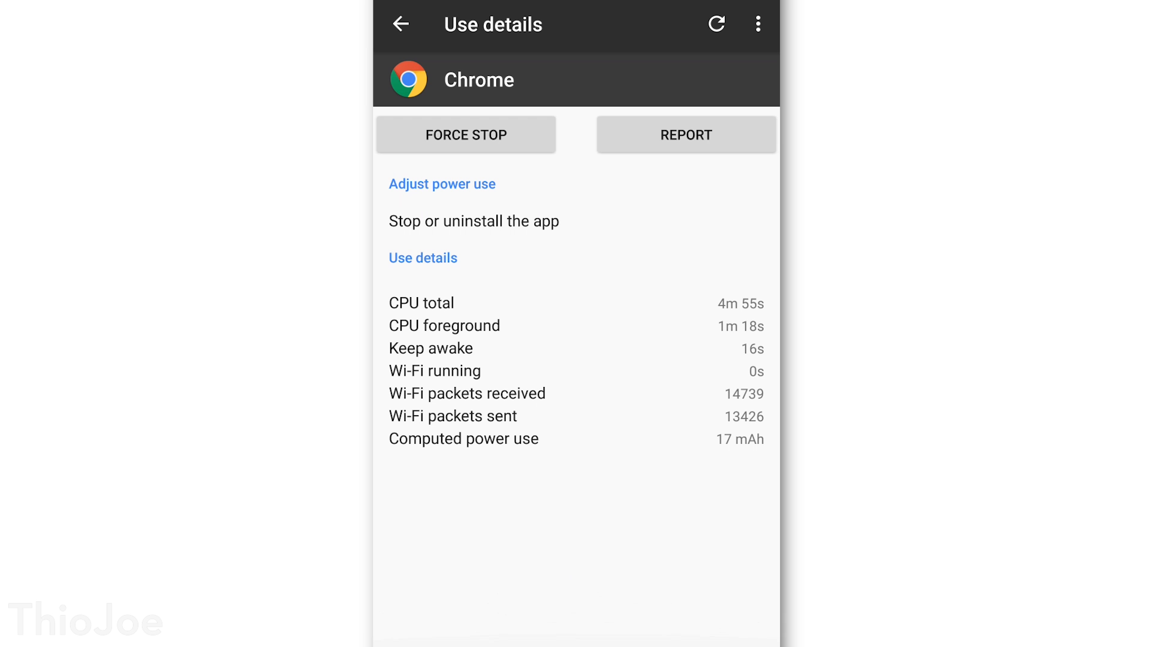
{"action": "left_click", "coordinate": [401, 24]}
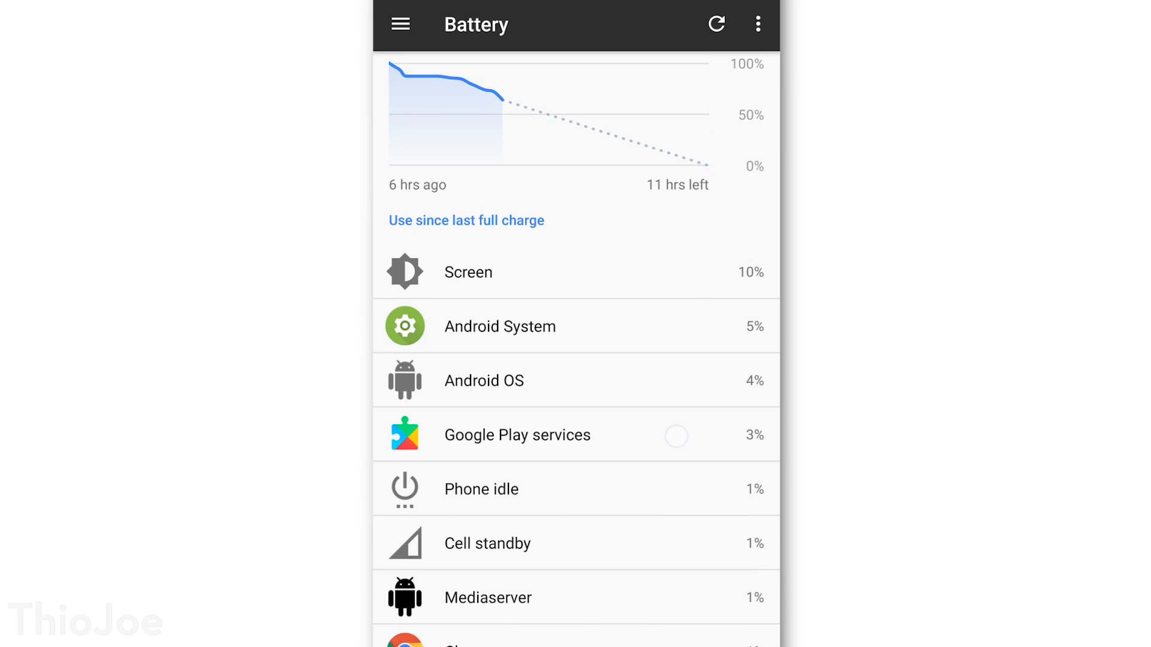
{"action": "left_click", "coordinate": [516, 434]}
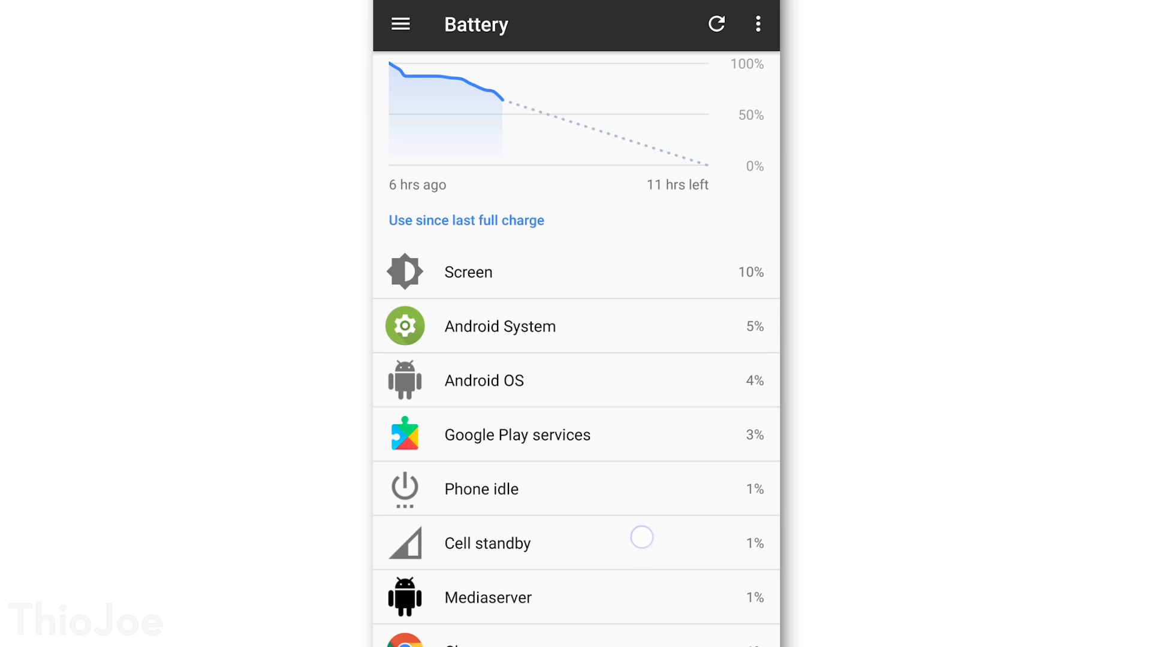
{"action": "scroll", "scroll_direction": "down", "scroll_amount": 3}
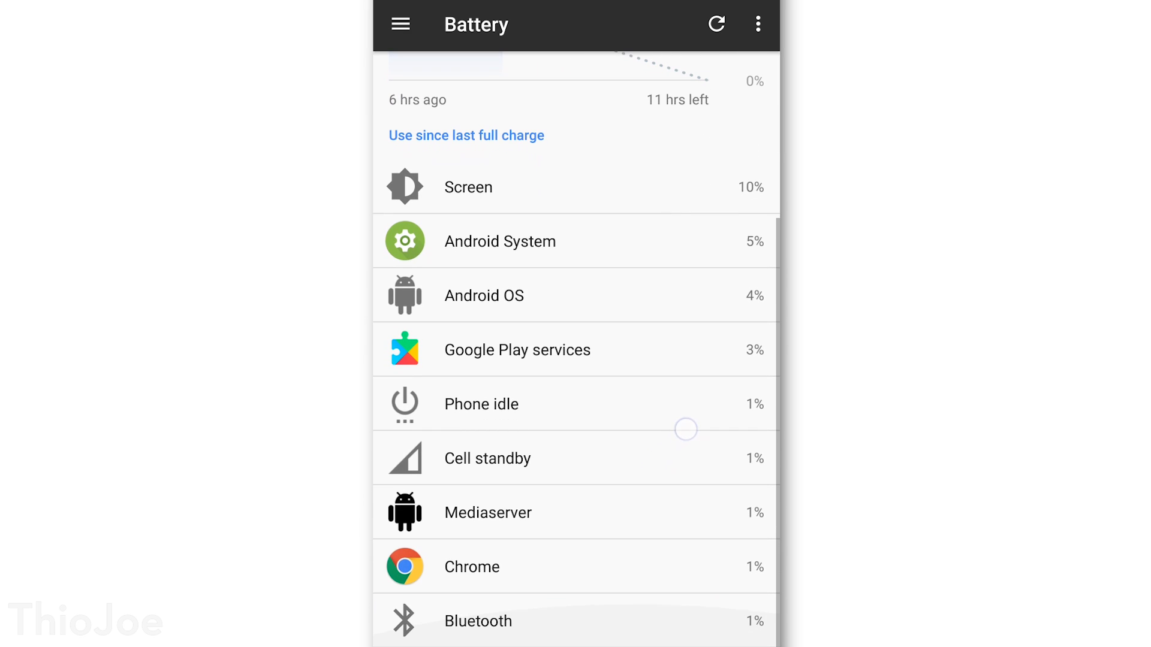
{"action": "left_click", "coordinate": [487, 512]}
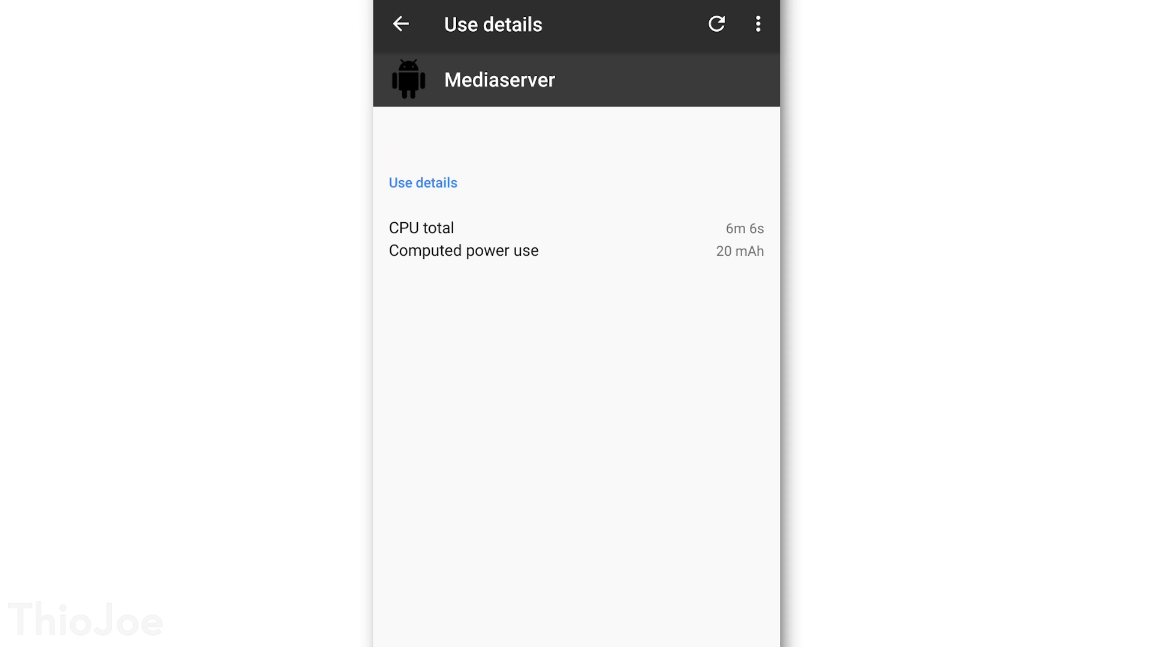
{"action": "left_click", "coordinate": [401, 24]}
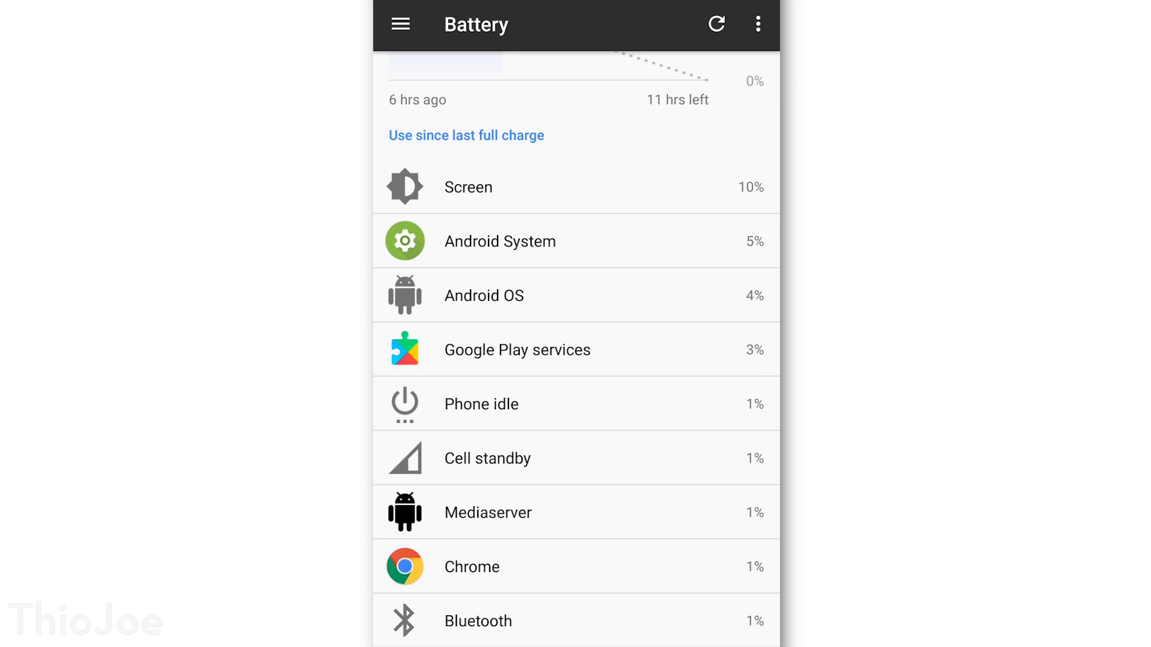
View the Screen's power use details and return to the battery list.
{"action": "left_click", "coordinate": [657, 519]}
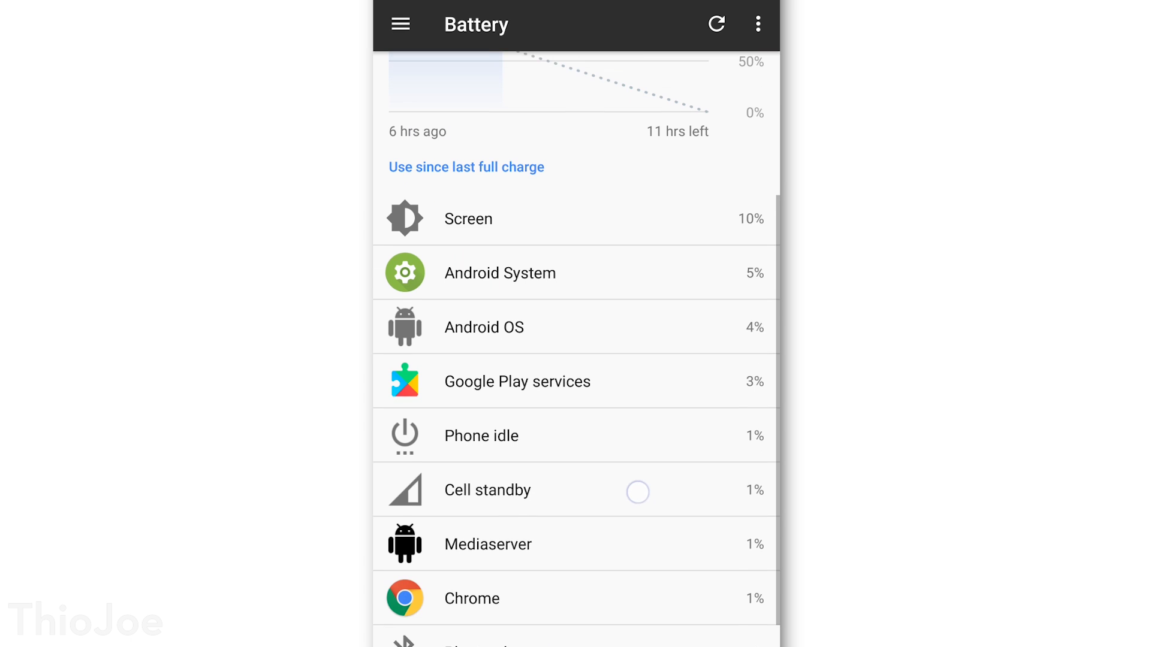
{"action": "scroll", "scroll_direction": "down", "scroll_amount": 3}
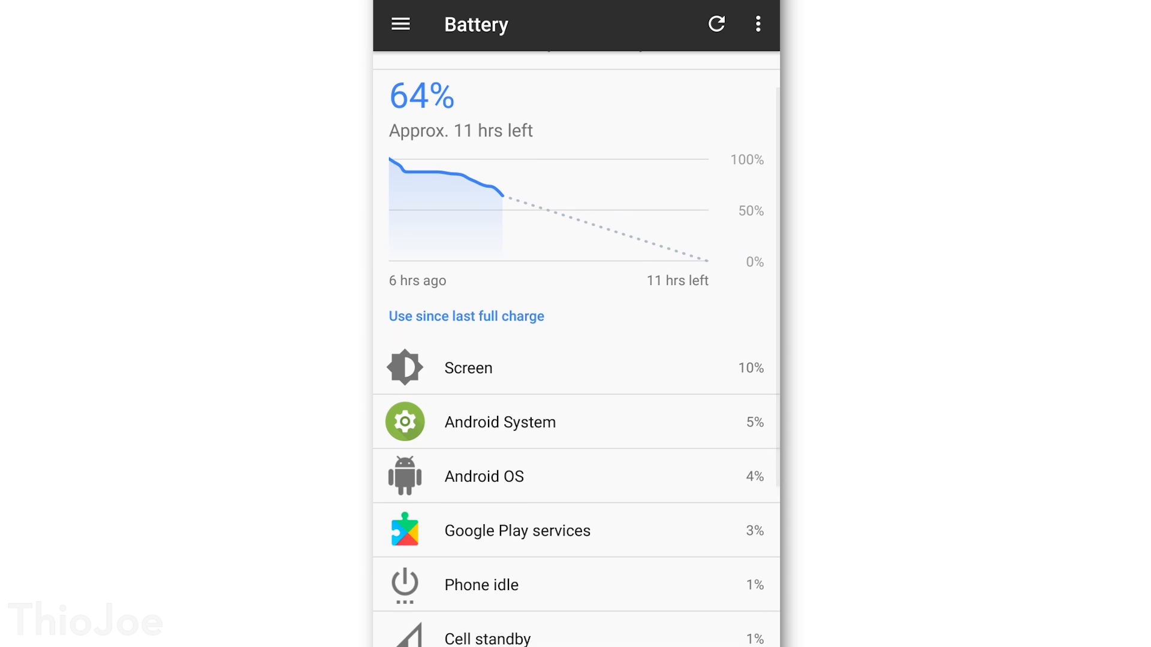
{"action": "left_click", "coordinate": [468, 368]}
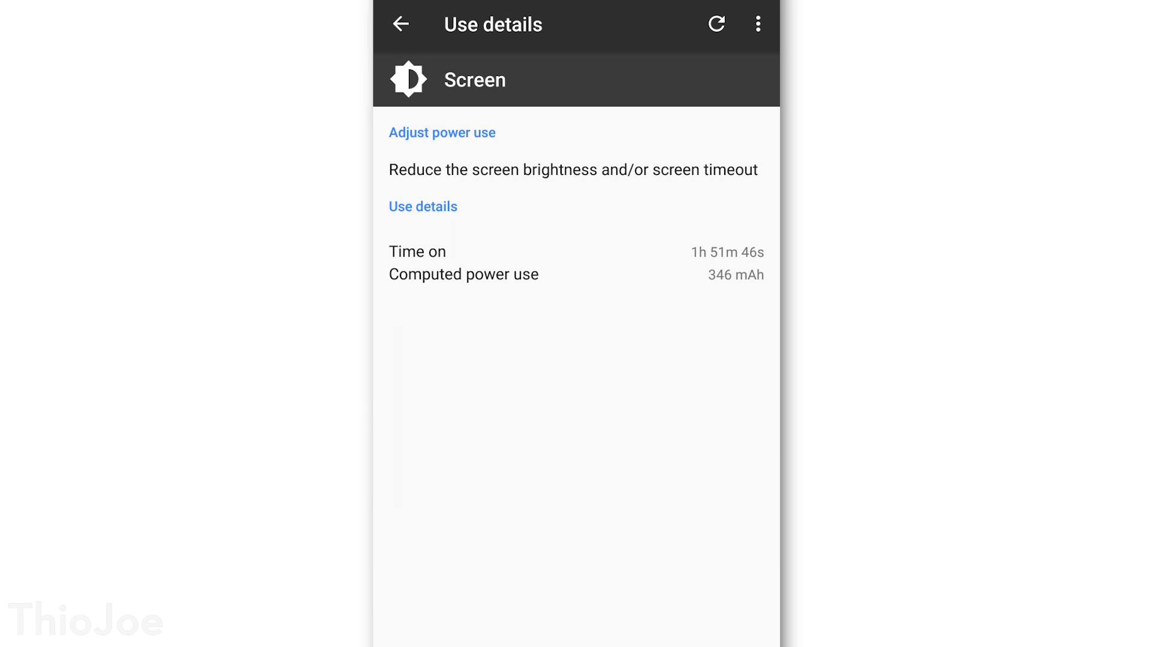
{"action": "left_click", "coordinate": [401, 24]}
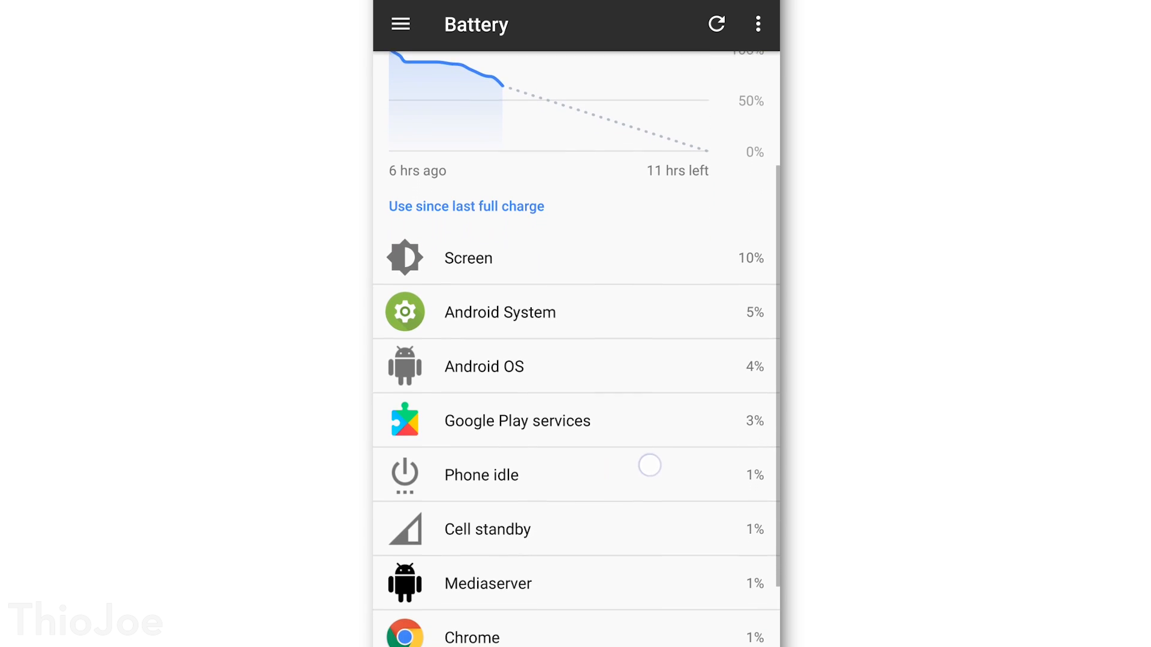
{"action": "scroll", "scroll_direction": "down", "scroll_amount": 3}
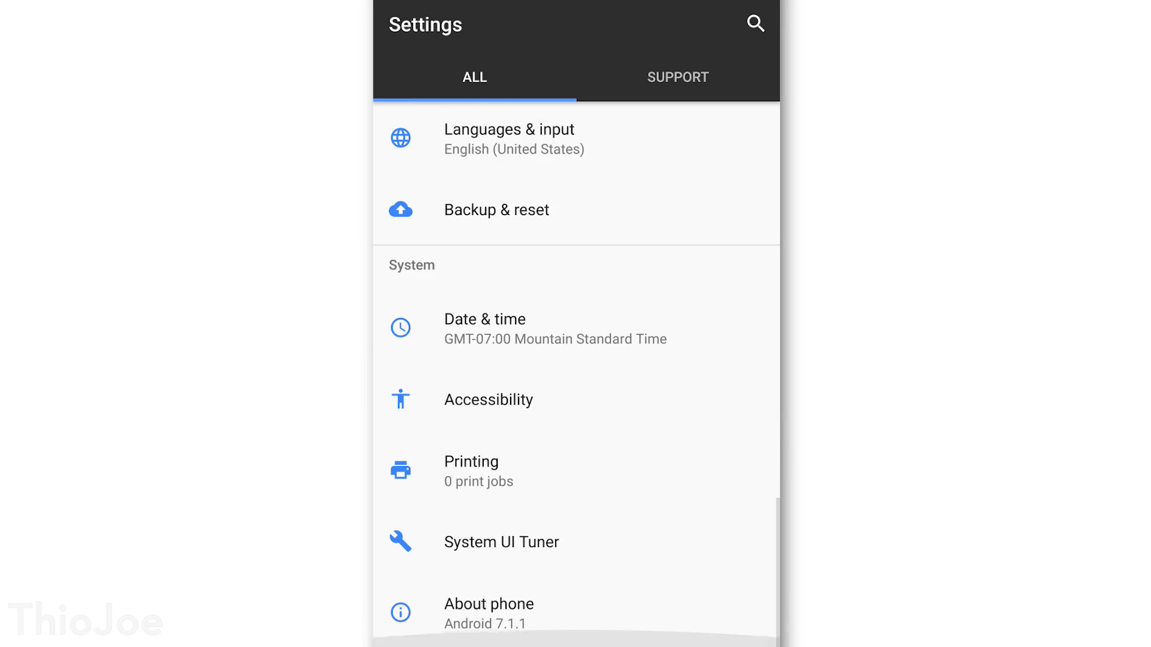
Unlock developer mode by tapping Build number in About phone, then enter Developer options.
{"action": "left_click", "coordinate": [487, 613]}
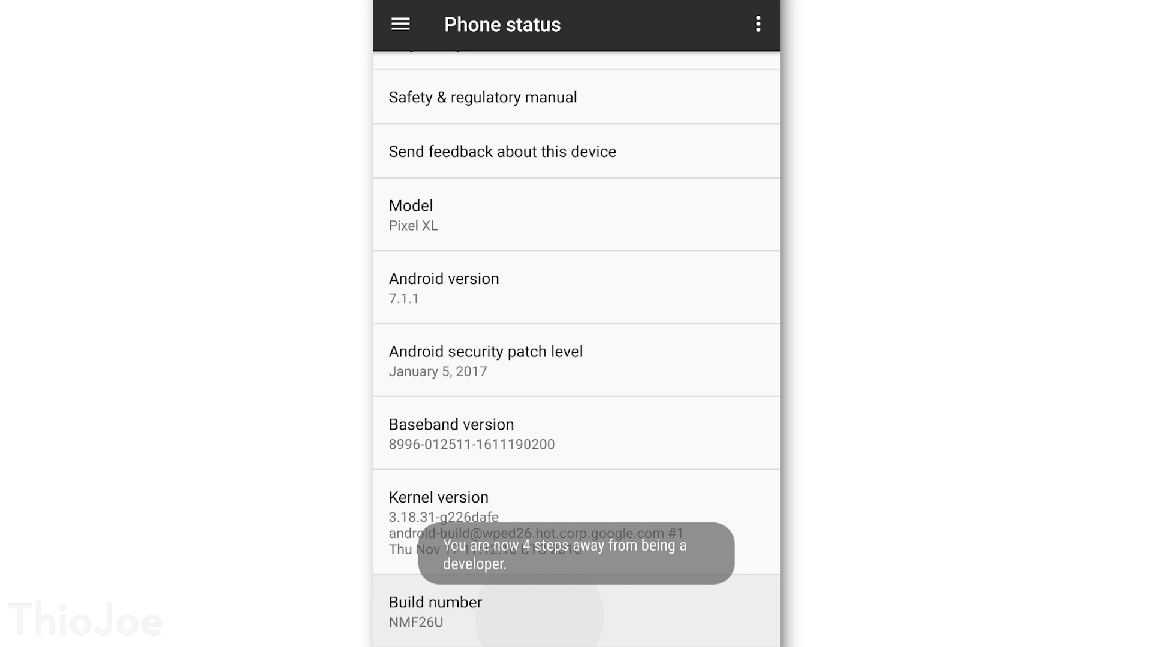
{"action": "left_click", "coordinate": [435, 612]}
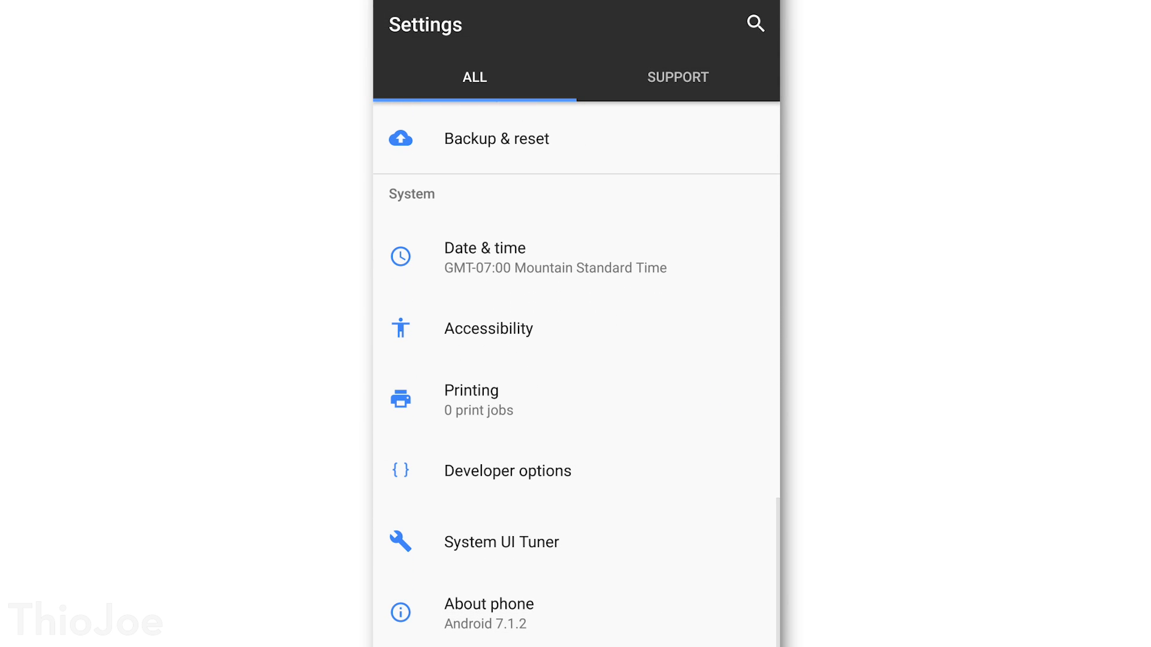
{"action": "left_click", "coordinate": [506, 470]}
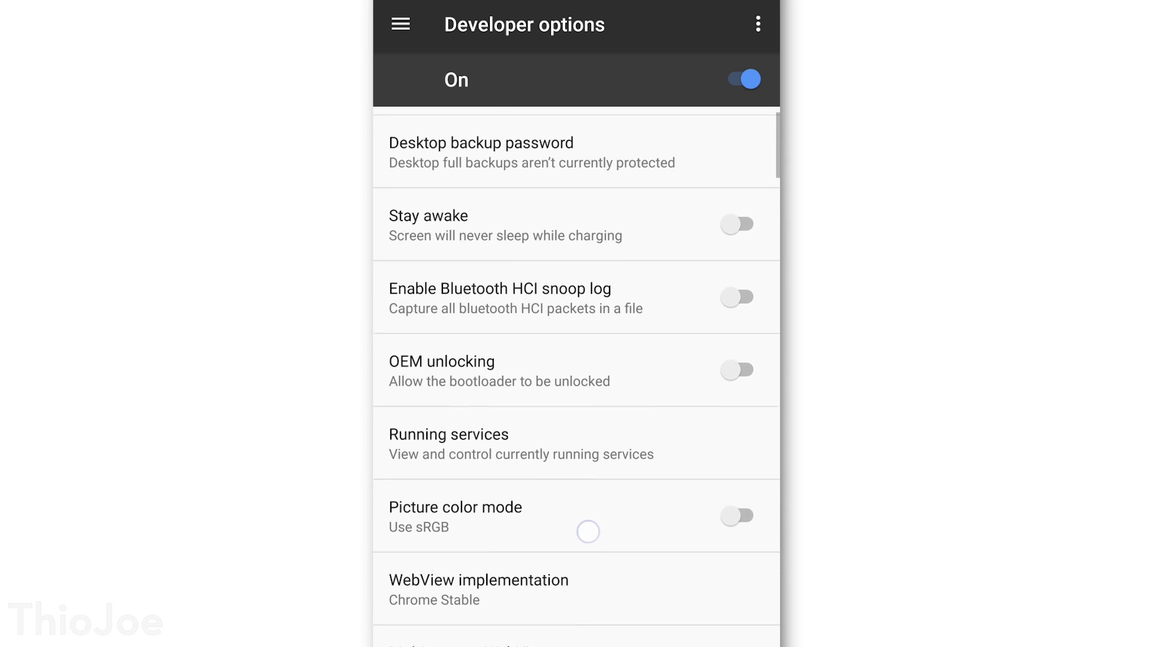
Set Window animation scale to Animation off.
{"action": "scroll", "scroll_direction": "down", "scroll_amount": 3}
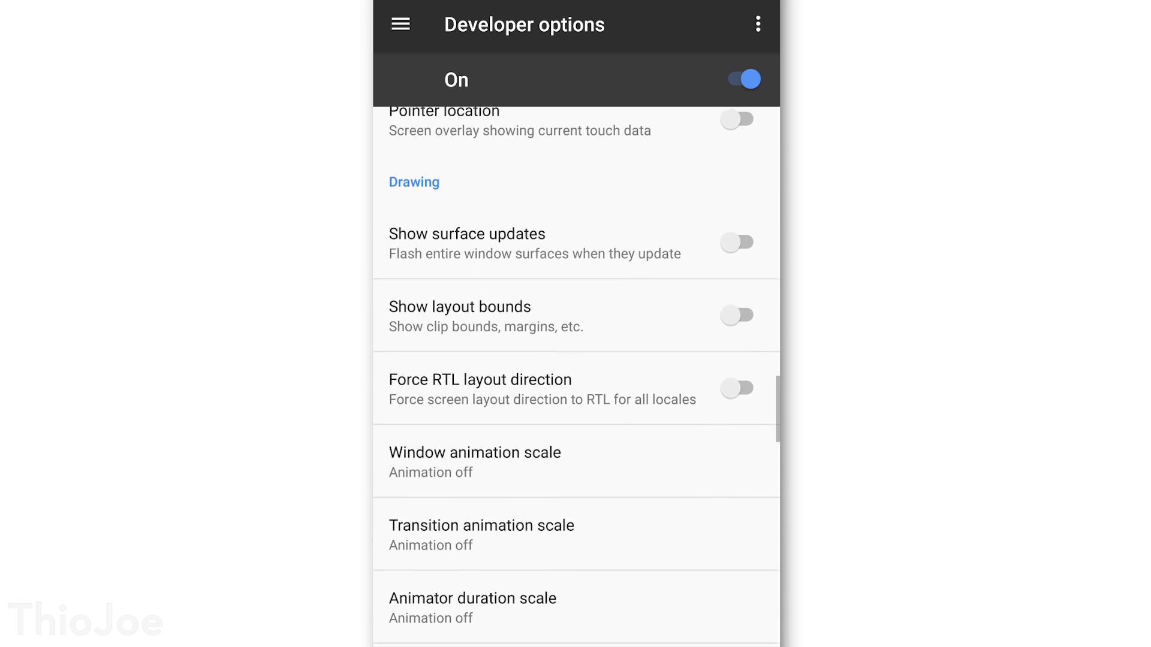
{"action": "scroll", "scroll_direction": "down", "scroll_amount": 3}
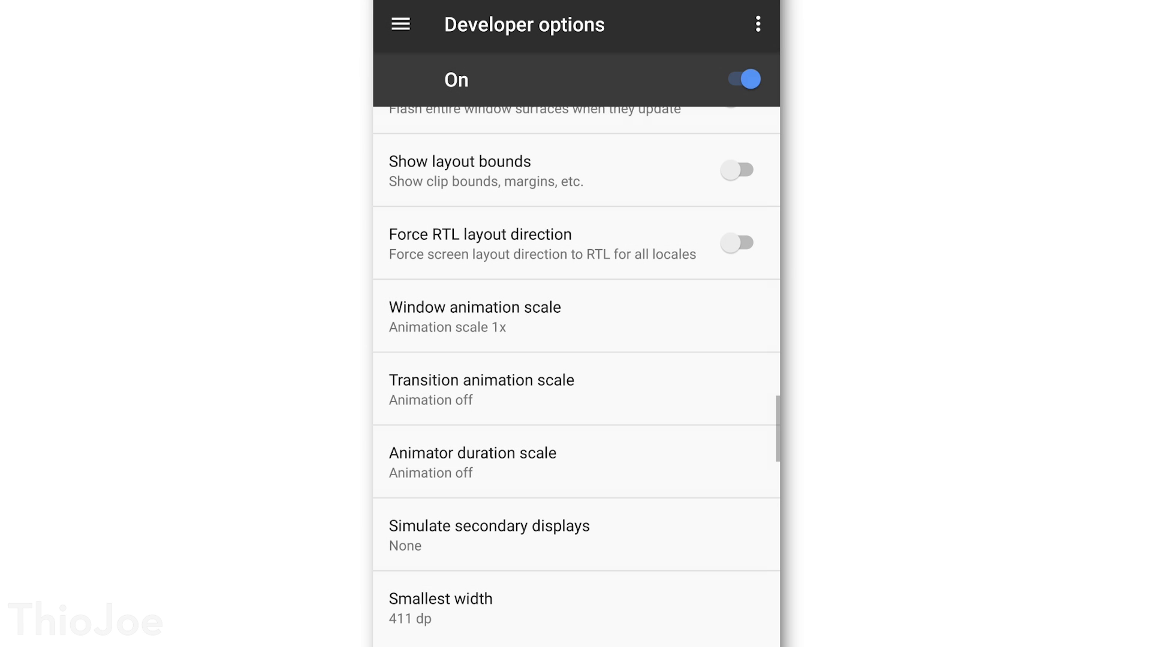
{"action": "left_click", "coordinate": [615, 471]}
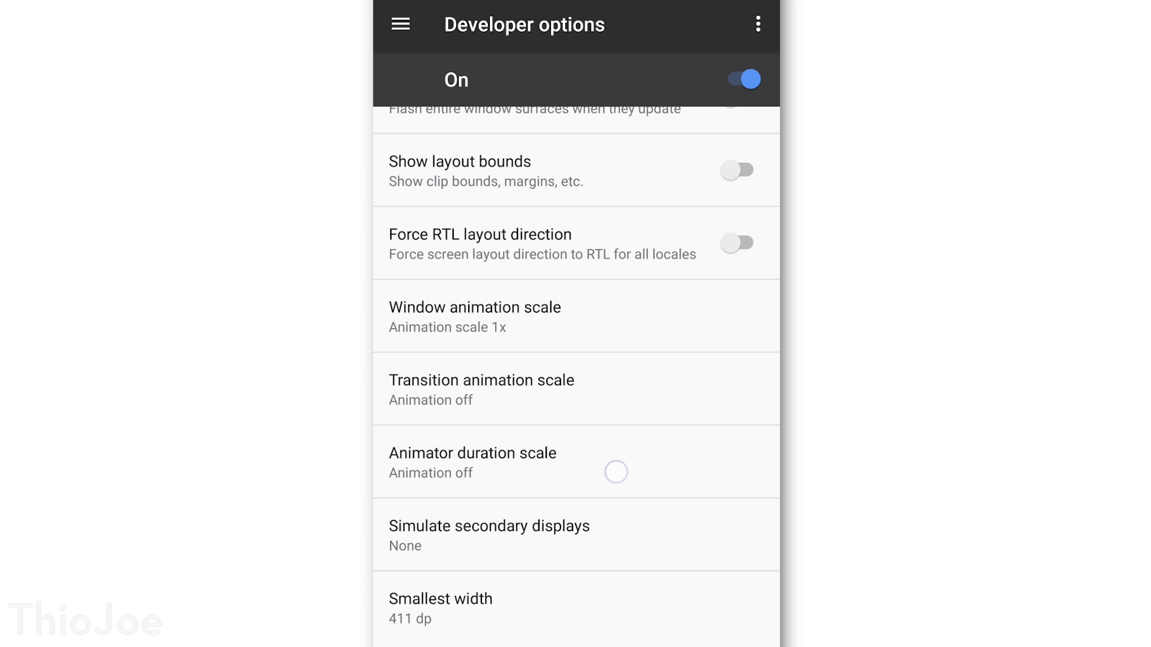
{"action": "left_click", "coordinate": [474, 316]}
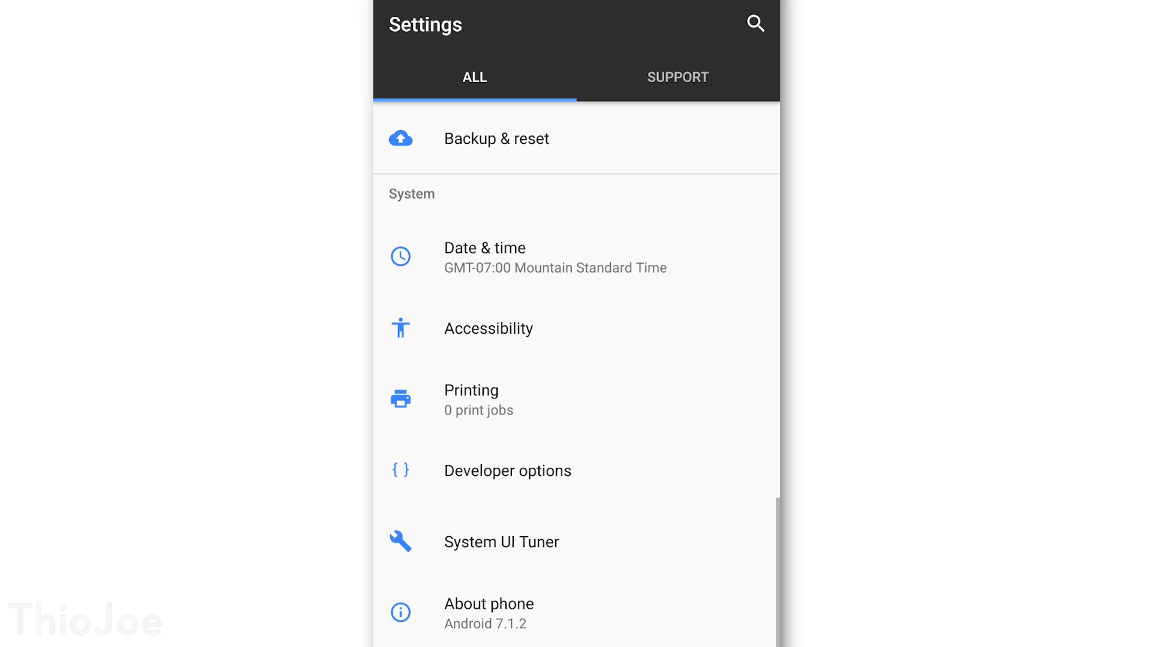
{"action": "left_click", "coordinate": [507, 471]}
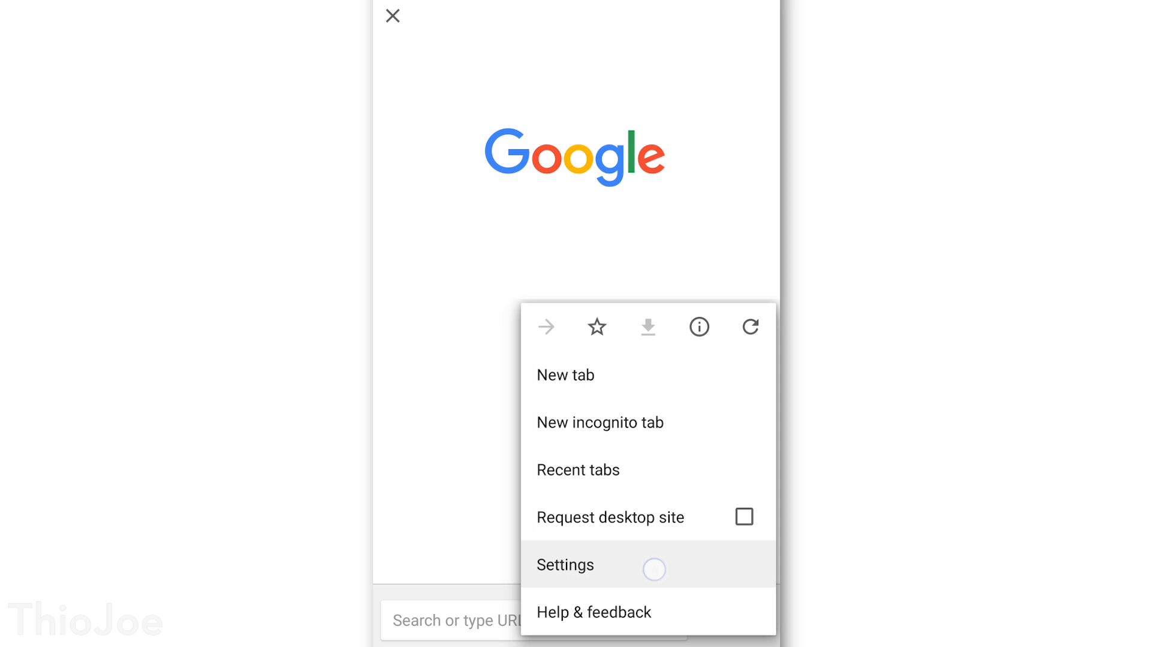
Switch Chrome Settings > Data Saver to On, showing 10% data savings.
{"action": "left_click", "coordinate": [565, 565]}
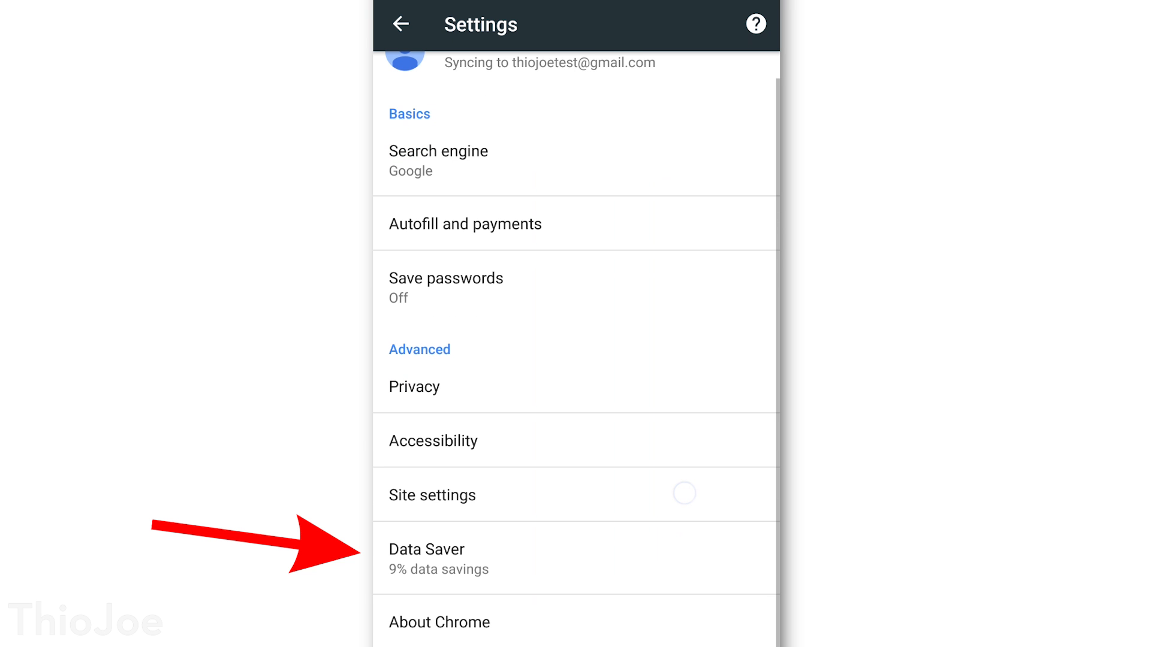
{"action": "left_click", "coordinate": [425, 558]}
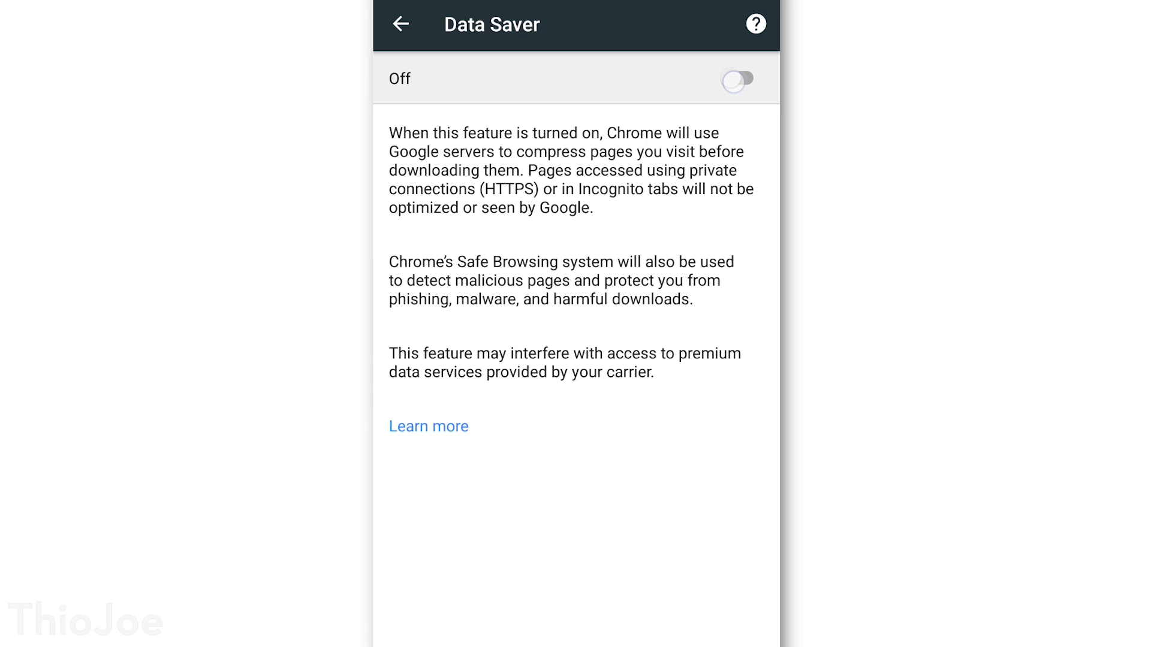
{"action": "left_click", "coordinate": [735, 78]}
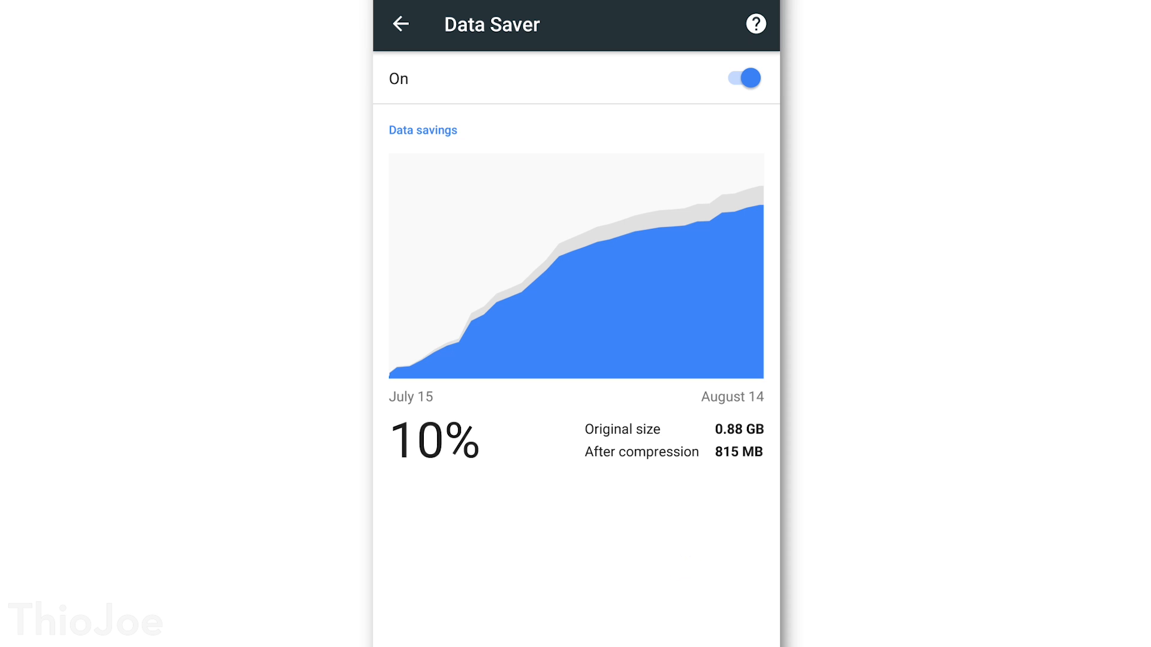
{"action": "left_click", "coordinate": [743, 79]}
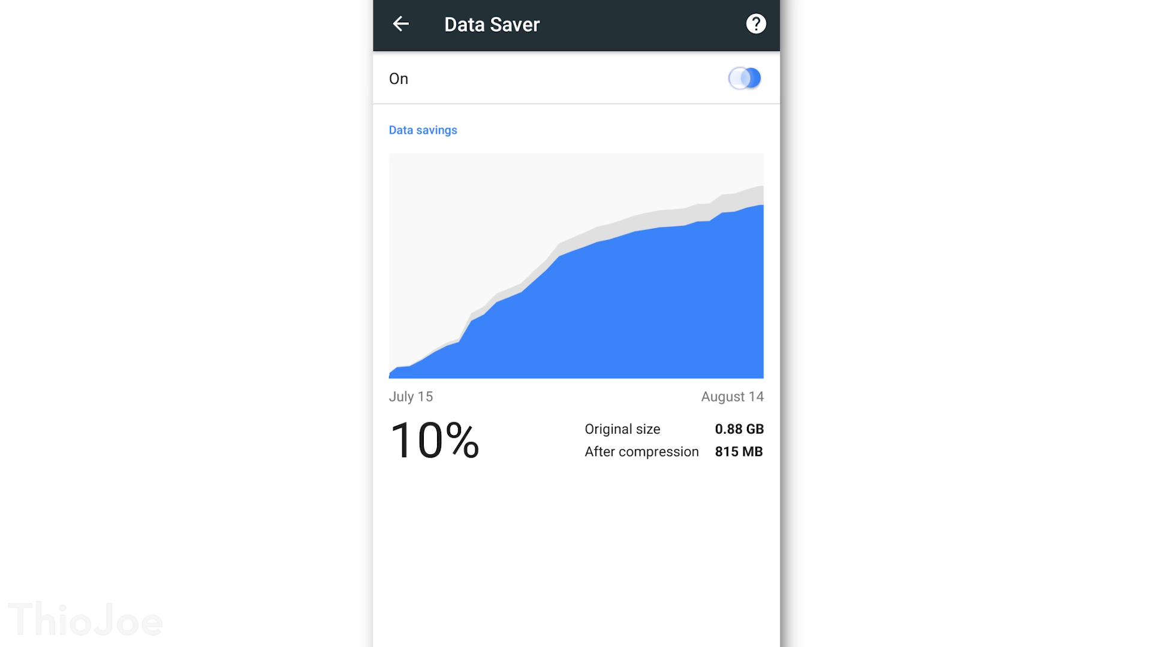
{"action": "left_click", "coordinate": [742, 79]}
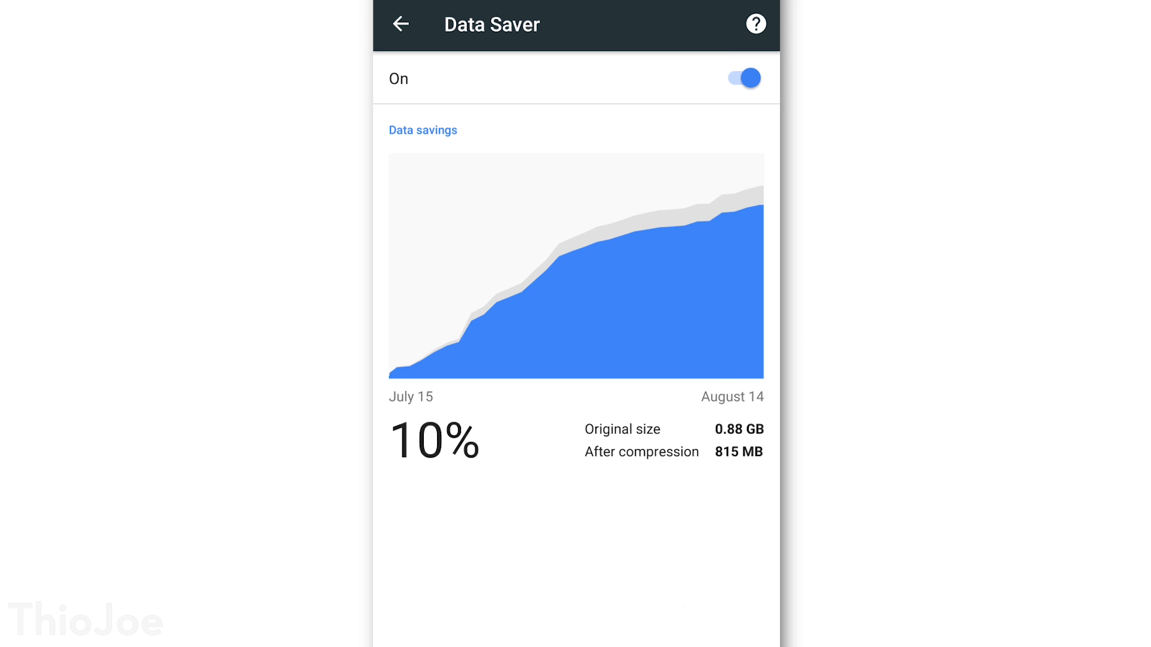
{"action": "left_click", "coordinate": [723, 264]}
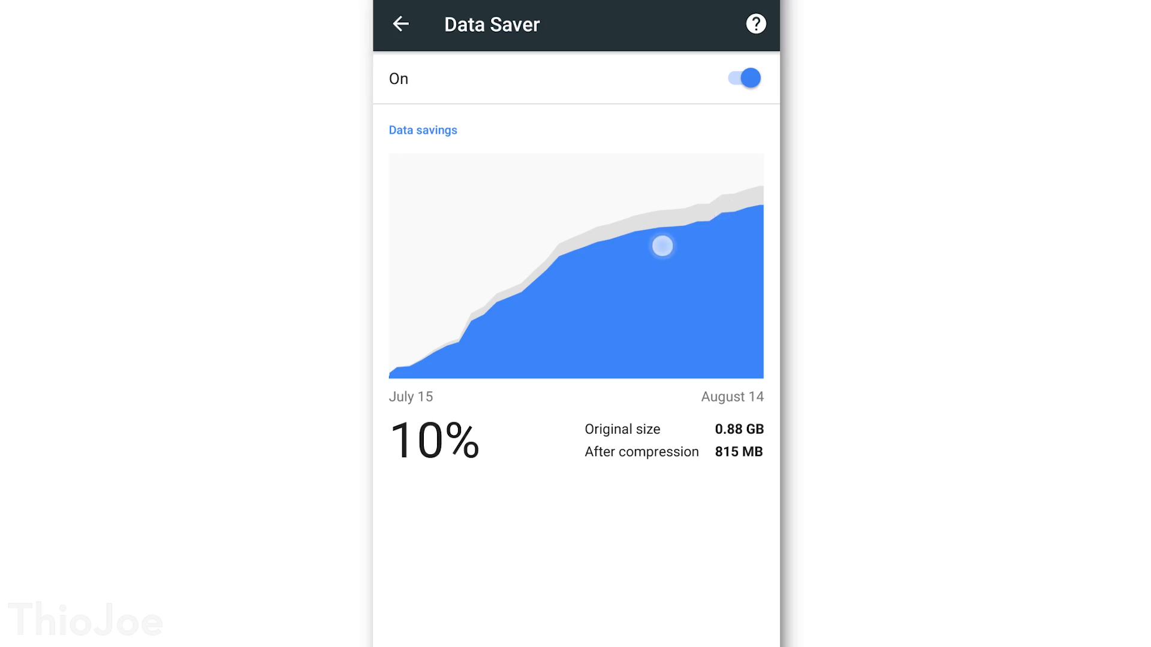
{"action": "left_click", "coordinate": [400, 23]}
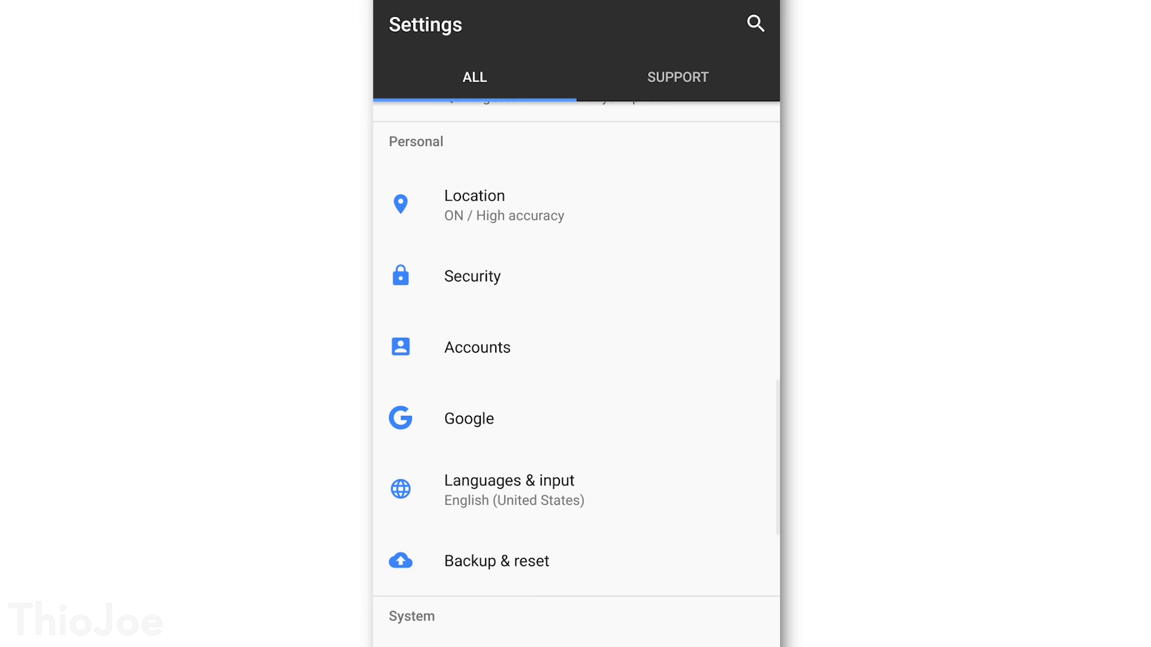
Open the phone's accounts list and review the Reddit account's sync settings.
{"action": "left_click", "coordinate": [477, 347]}
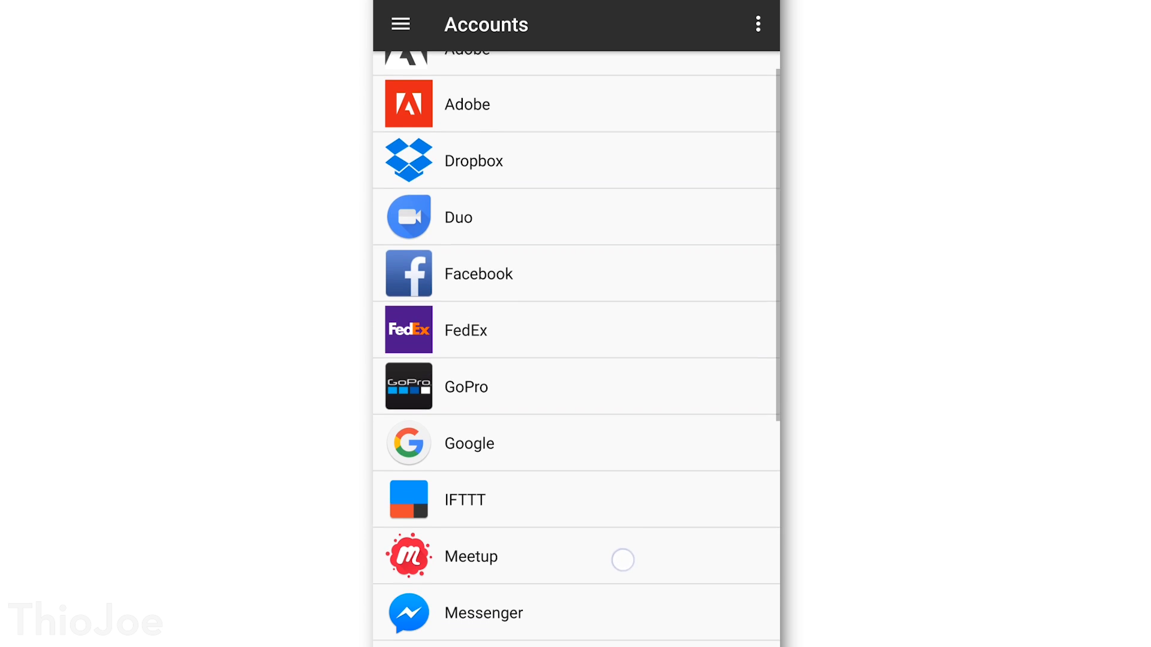
{"action": "scroll", "scroll_direction": "down", "scroll_amount": 3}
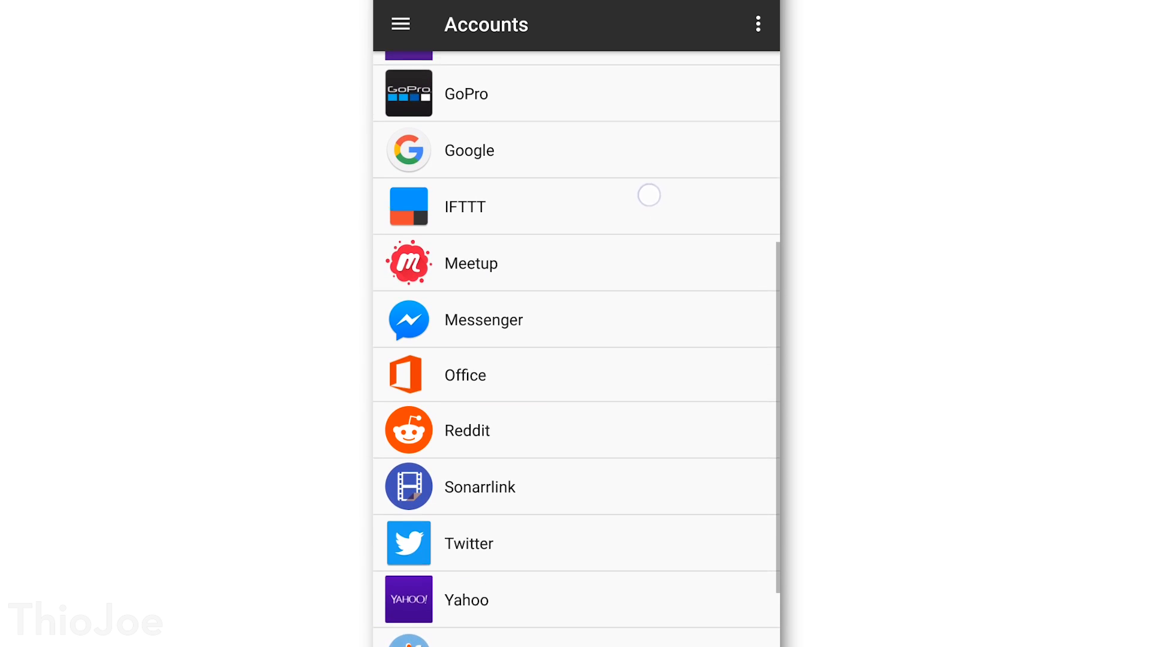
{"action": "scroll", "scroll_direction": "up", "scroll_amount": 3}
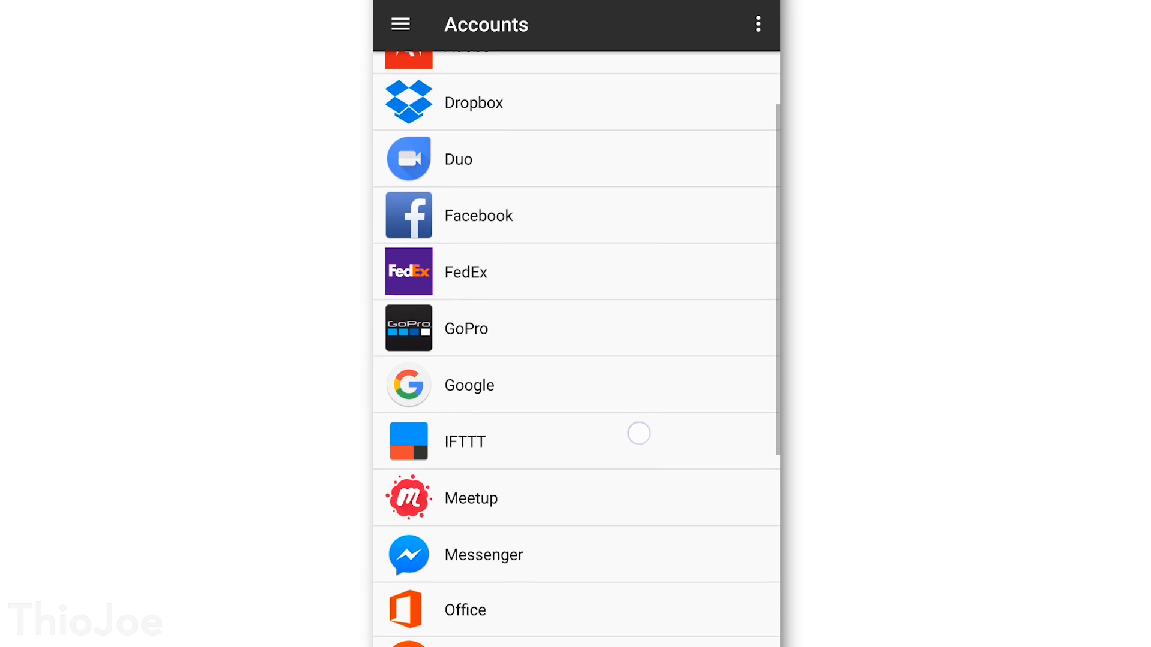
{"action": "scroll", "scroll_direction": "down", "scroll_amount": 3}
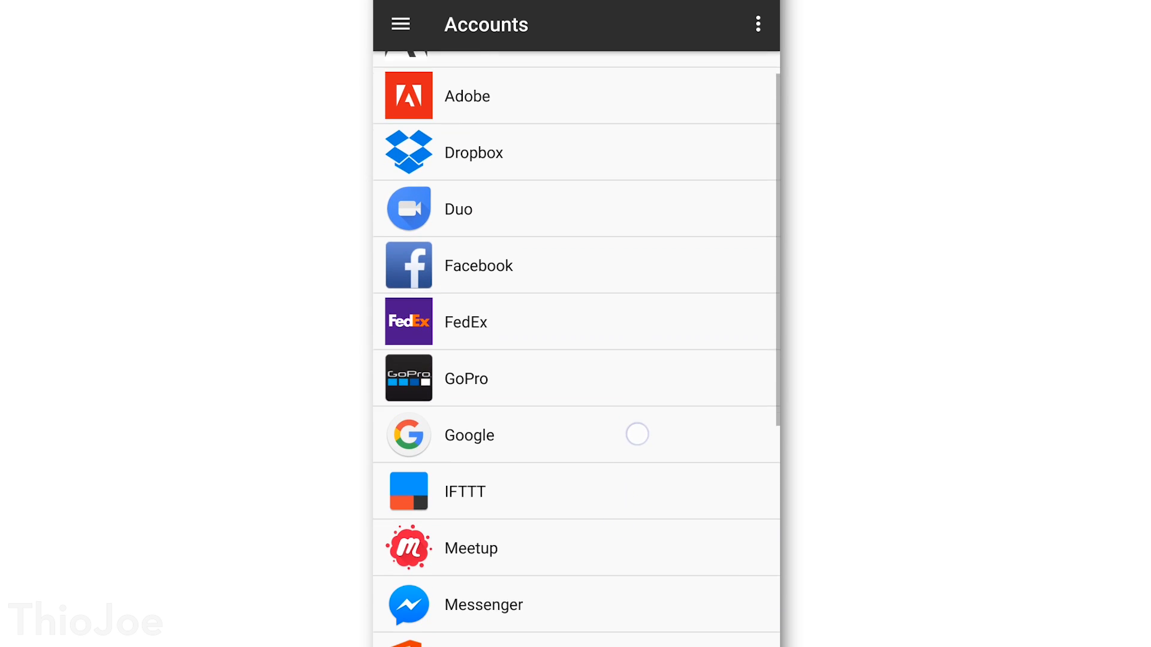
{"action": "scroll", "scroll_direction": "down", "scroll_amount": 3}
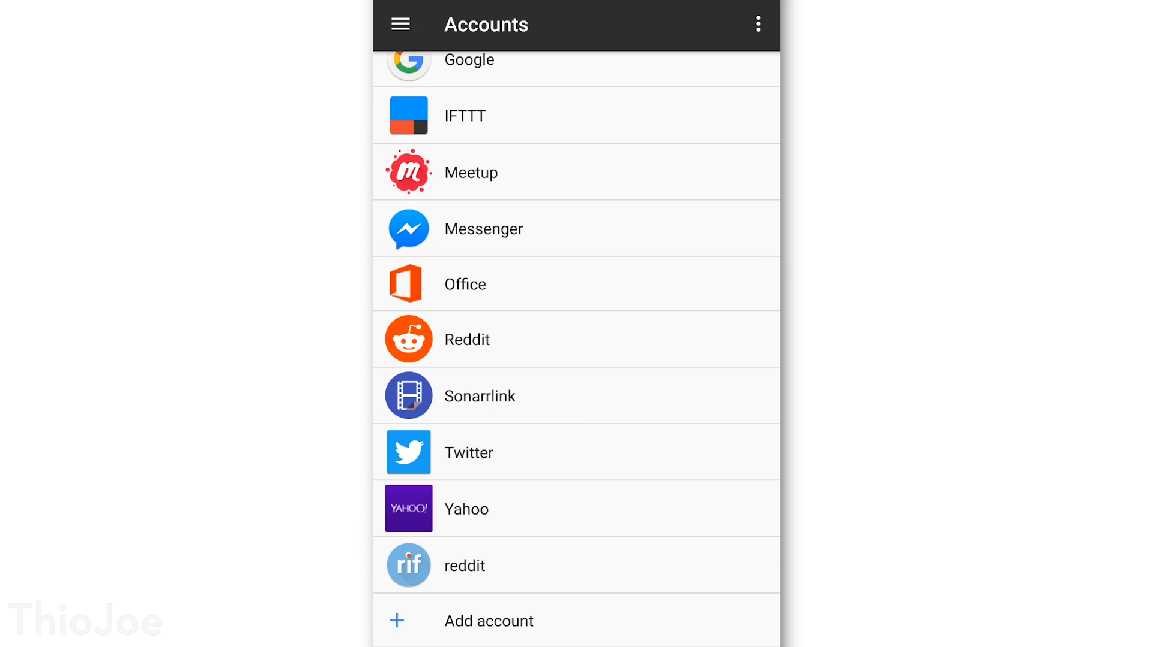
{"action": "left_click", "coordinate": [466, 339]}
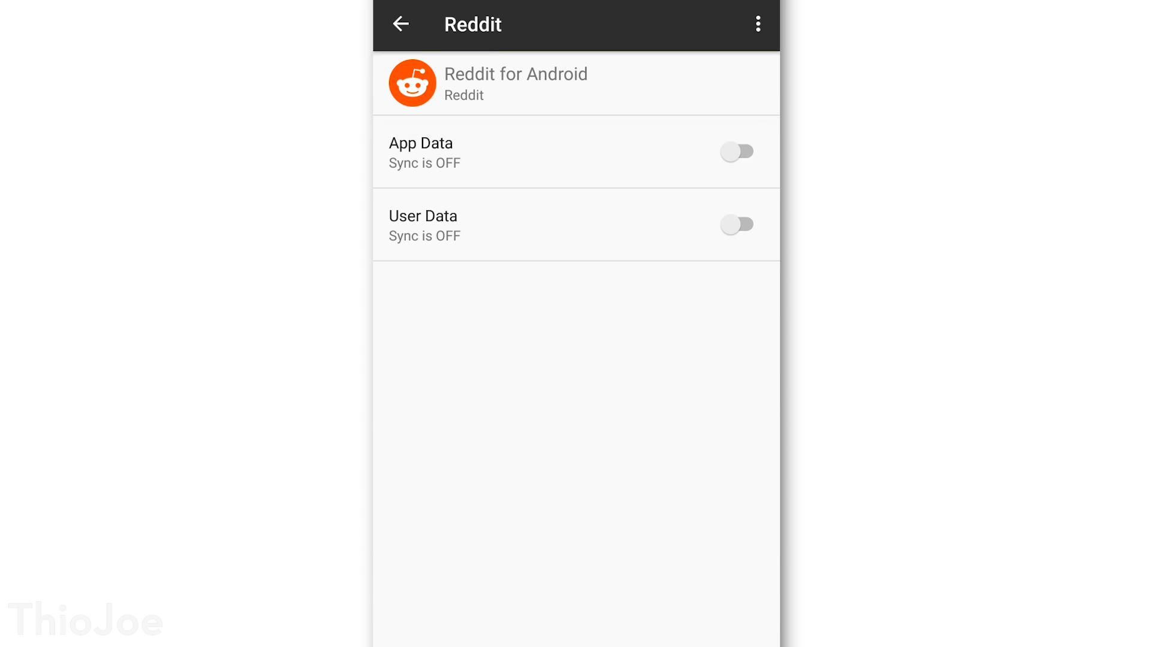
{"action": "left_click", "coordinate": [399, 24]}
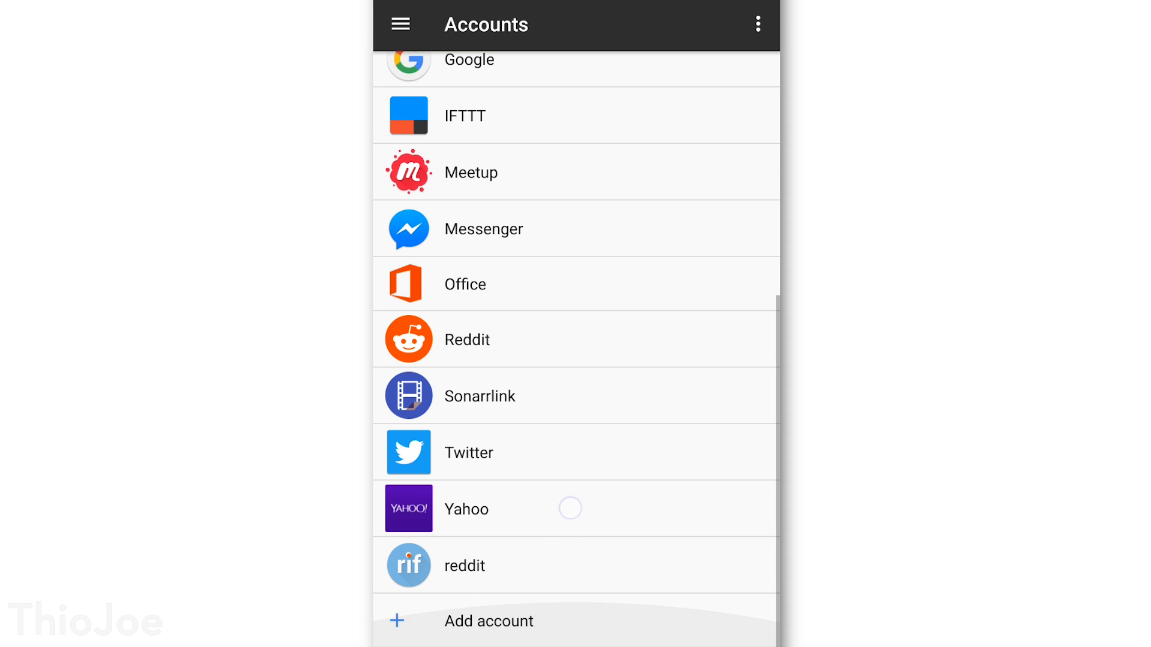
Turn off syncing for the GoPro account and return to the accounts list.
{"action": "scroll", "scroll_direction": "up", "scroll_amount": 3}
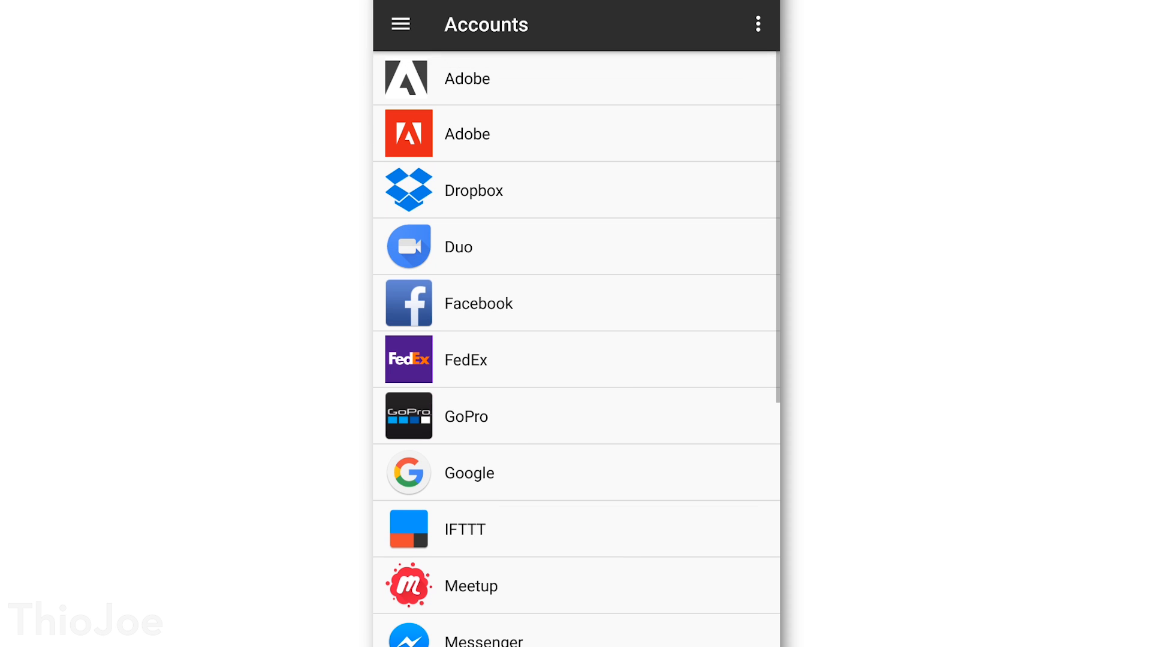
{"action": "left_click", "coordinate": [465, 416]}
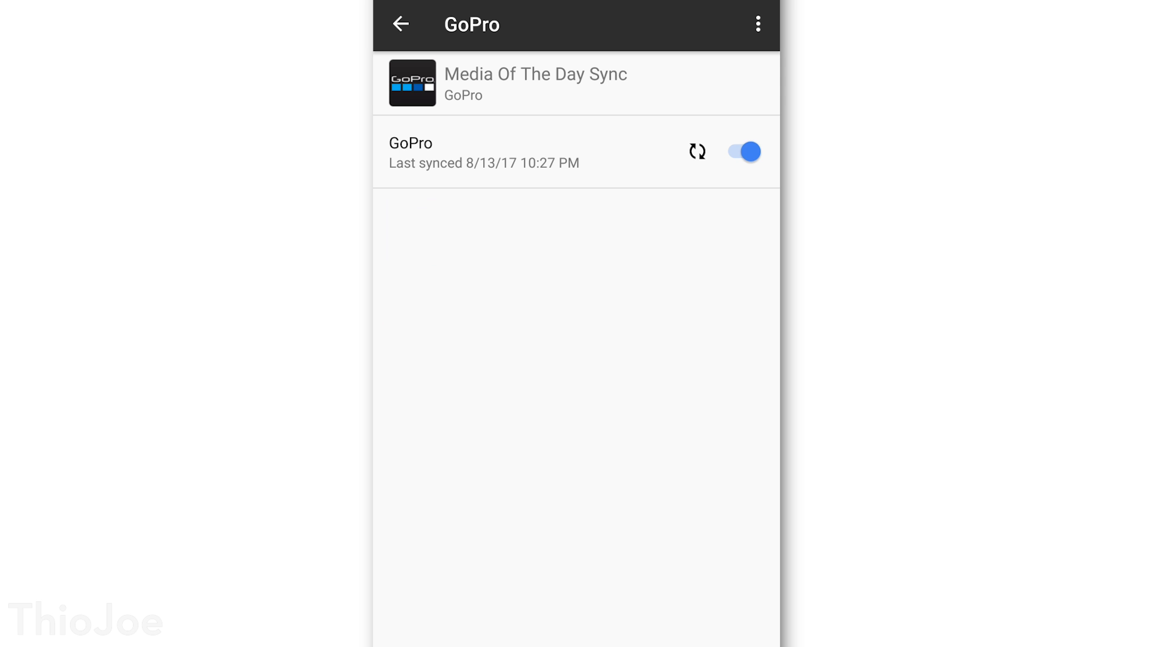
{"action": "left_click", "coordinate": [742, 151]}
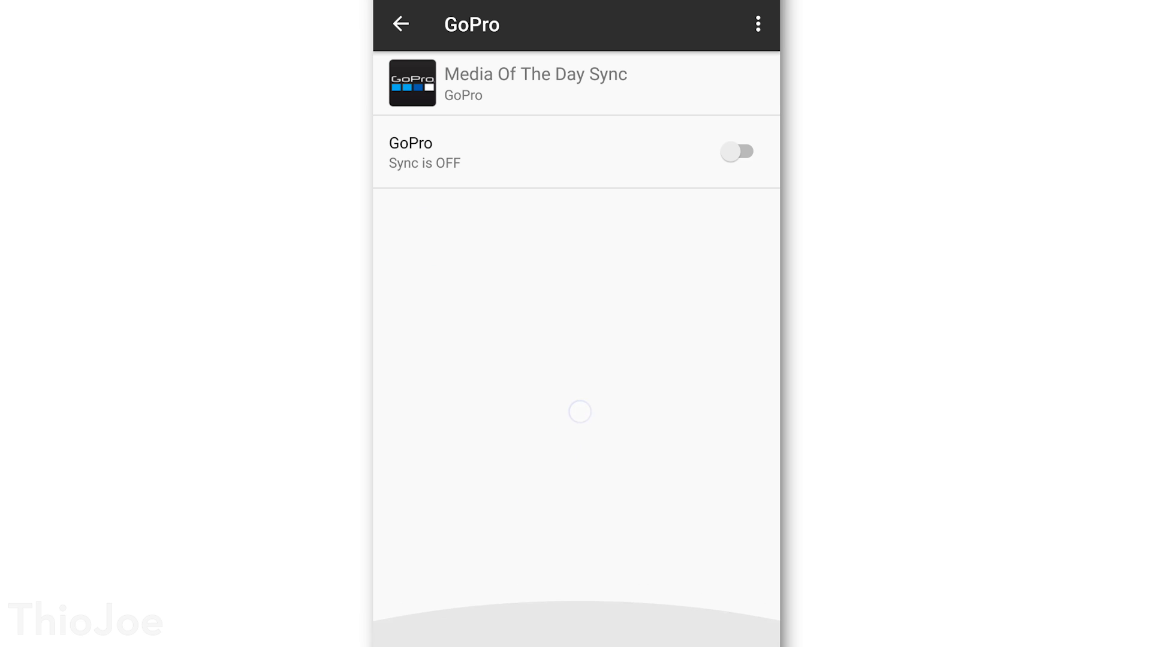
{"action": "left_click", "coordinate": [399, 23]}
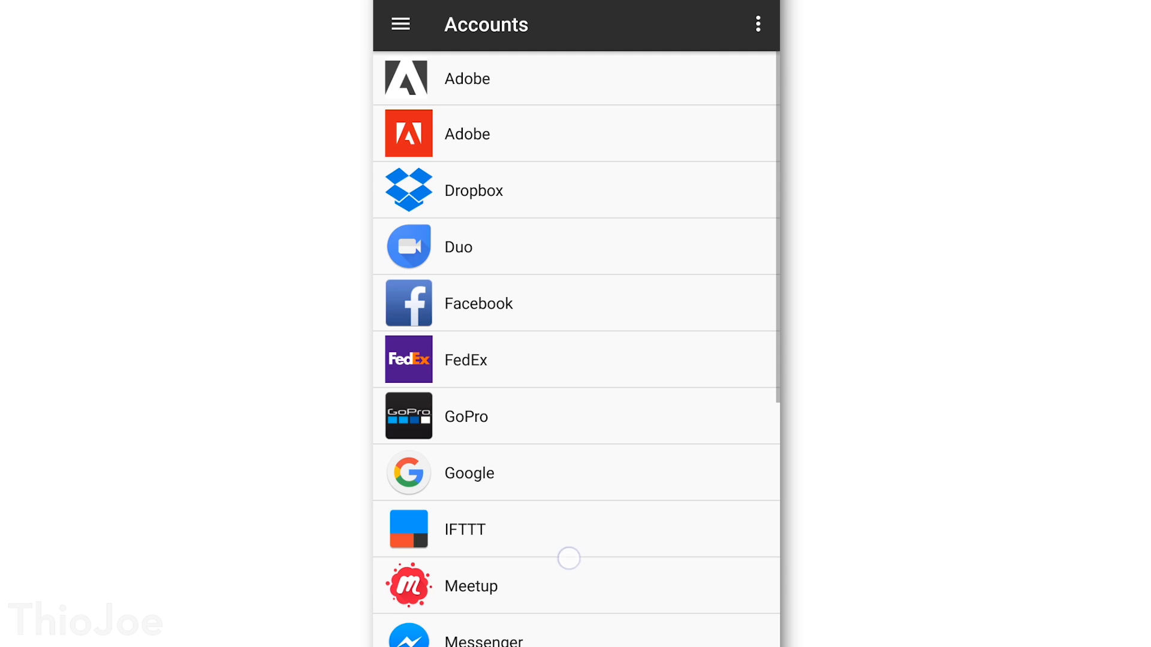
Review the Messenger account's sync settings, then browse the accounts list.
{"action": "scroll", "scroll_direction": "down", "scroll_amount": 3}
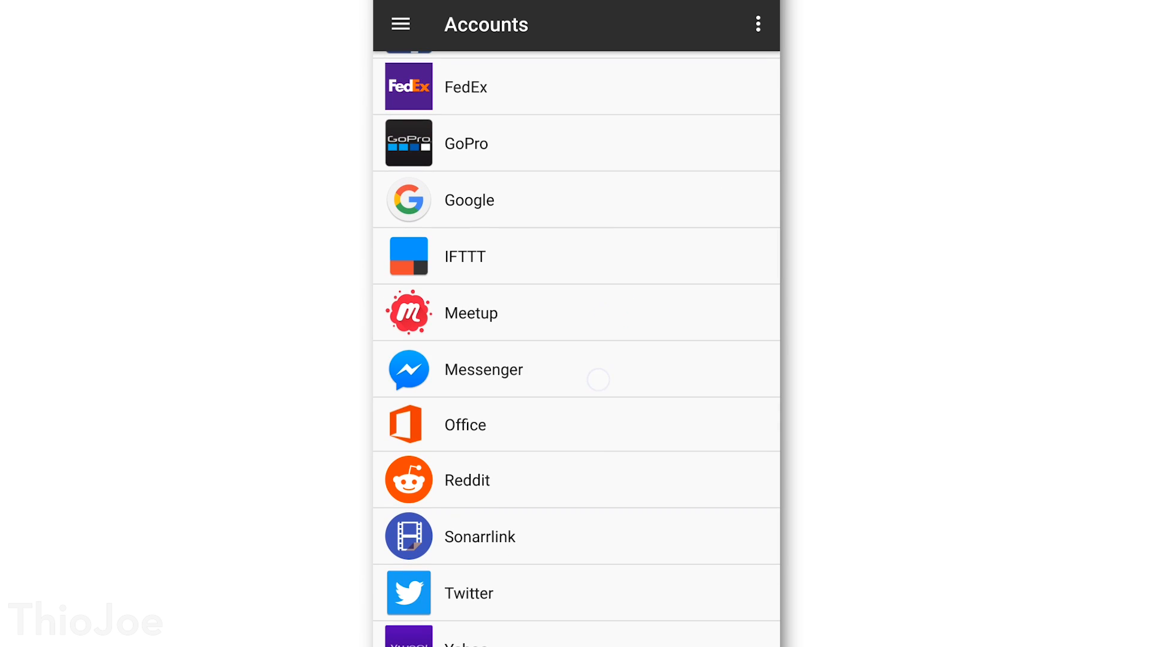
{"action": "left_click", "coordinate": [483, 369]}
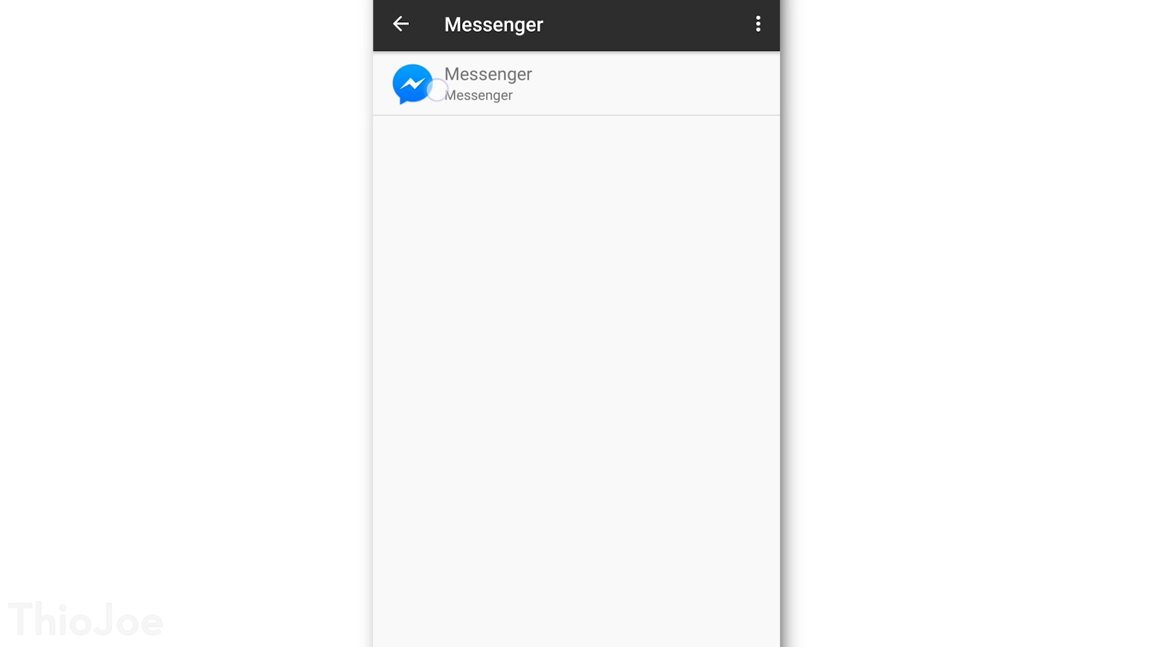
{"action": "left_click", "coordinate": [758, 23]}
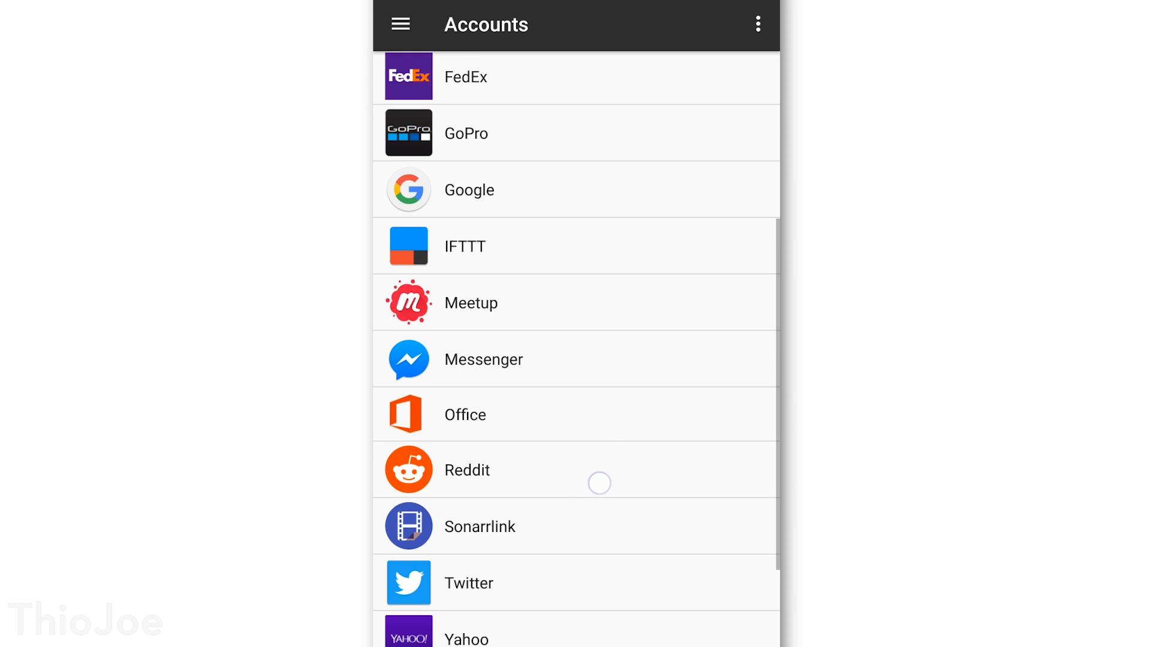
{"action": "scroll", "scroll_direction": "down", "scroll_amount": 3}
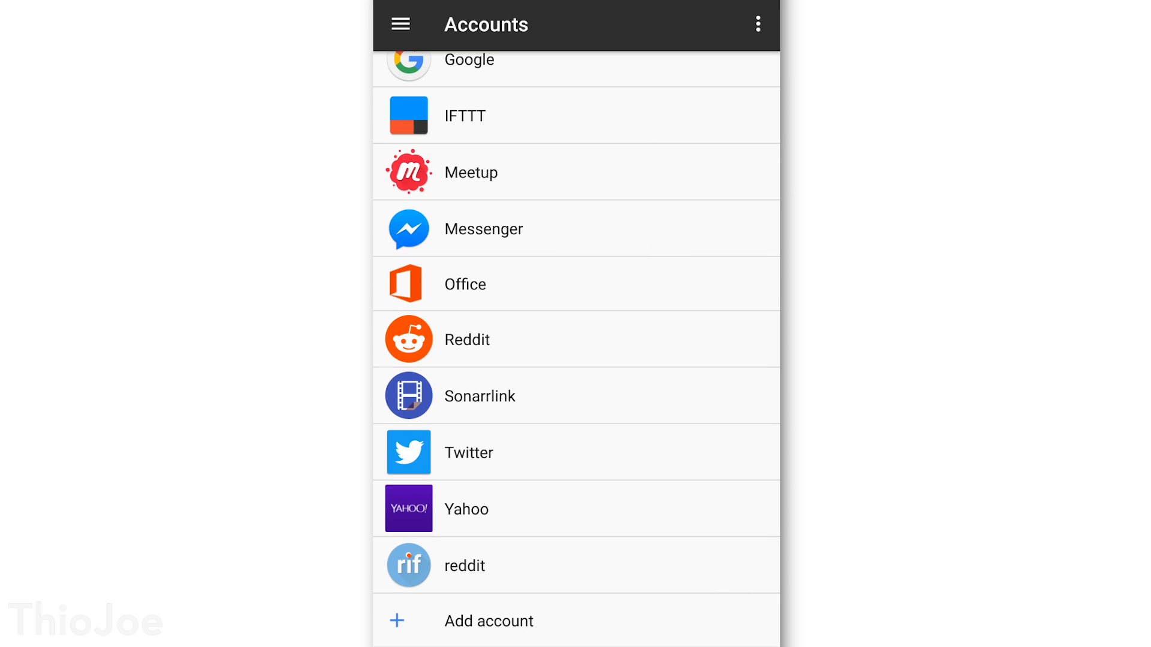
{"action": "scroll", "scroll_direction": "up", "scroll_amount": 3}
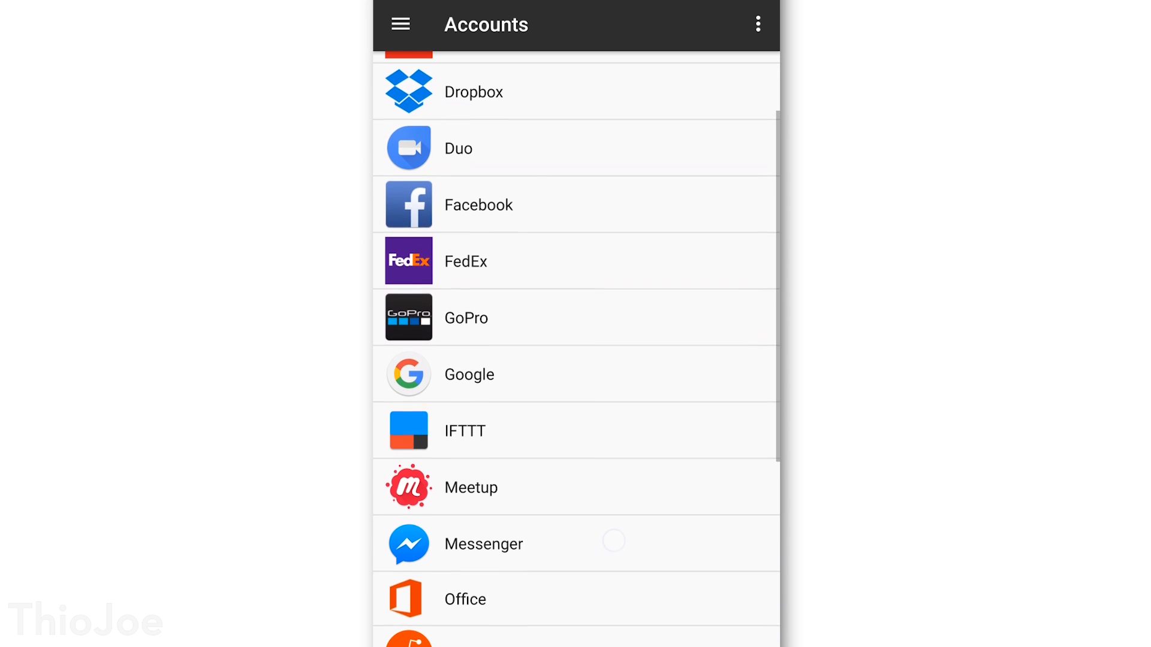
{"action": "scroll", "scroll_direction": "down", "scroll_amount": 3}
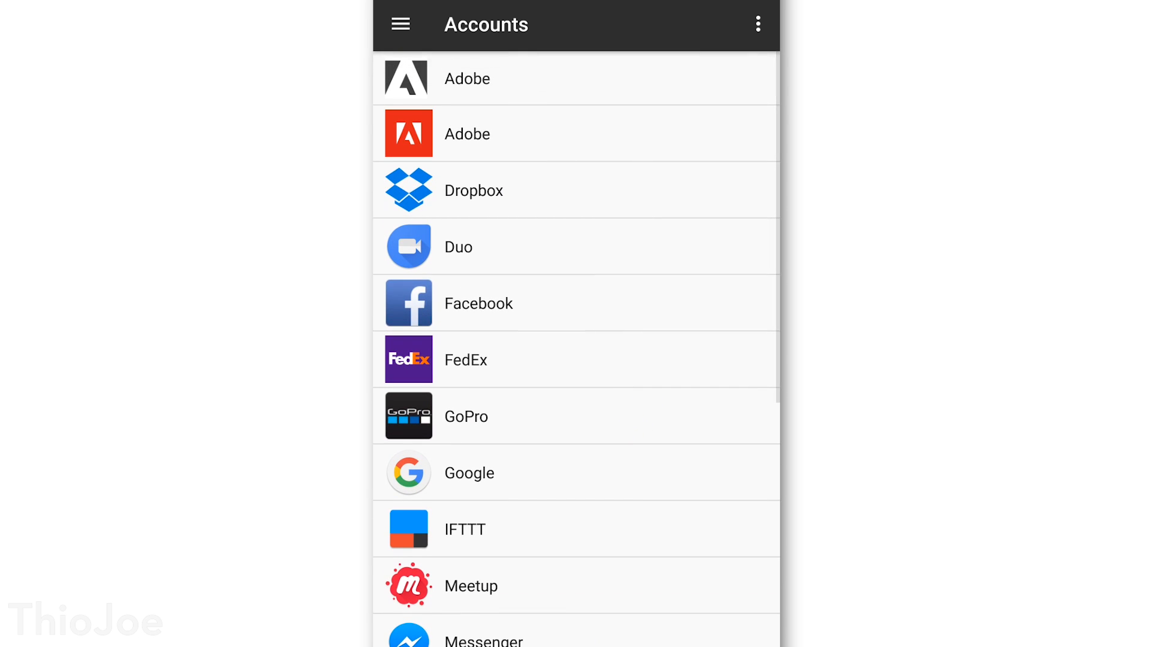
{"action": "left_click", "coordinate": [617, 473]}
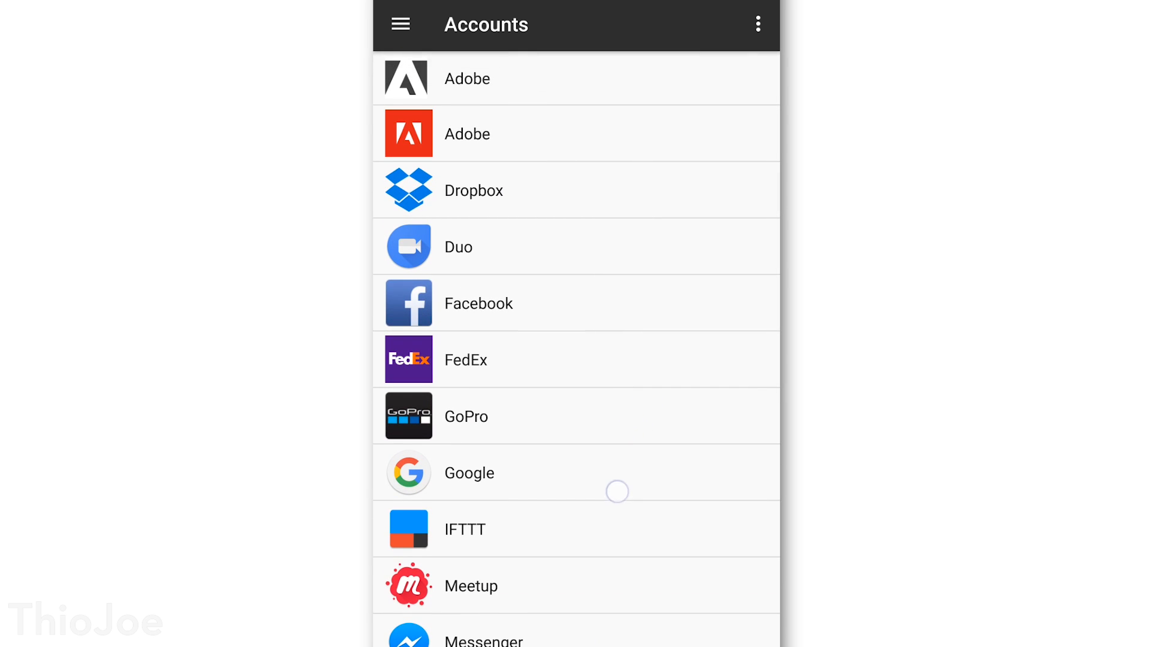
{"action": "scroll", "scroll_direction": "down", "scroll_amount": 3}
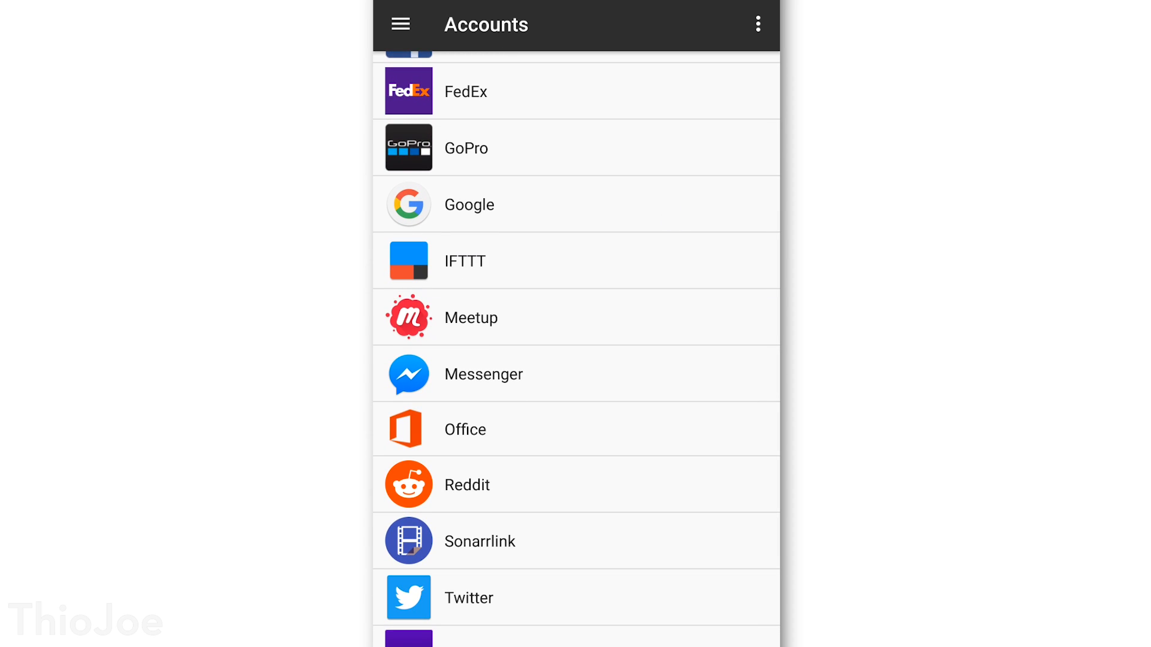
{"action": "scroll", "scroll_direction": "down", "scroll_amount": 3}
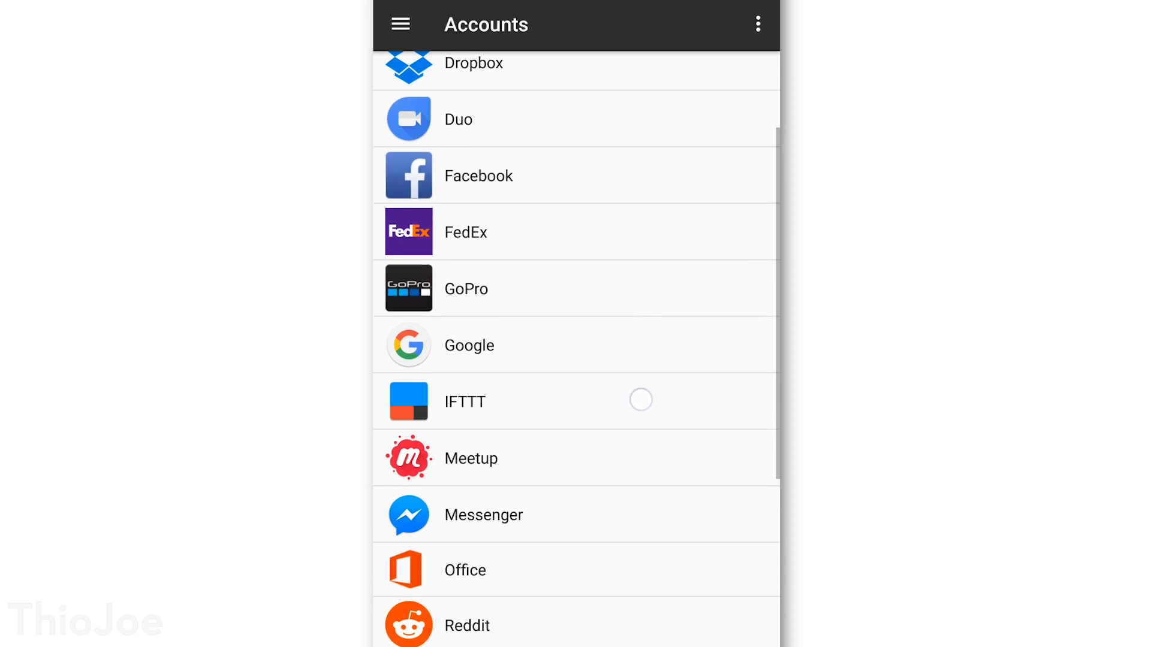